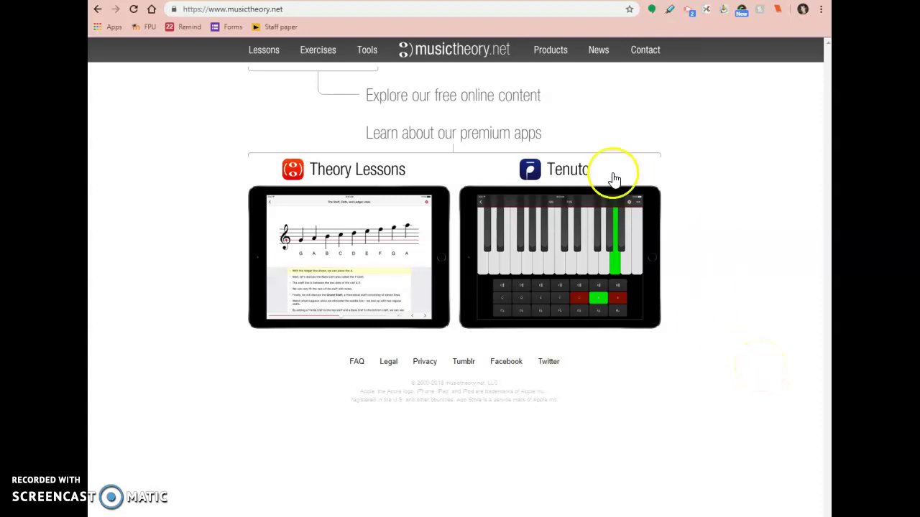
pyautogui.moveTo(610, 129)
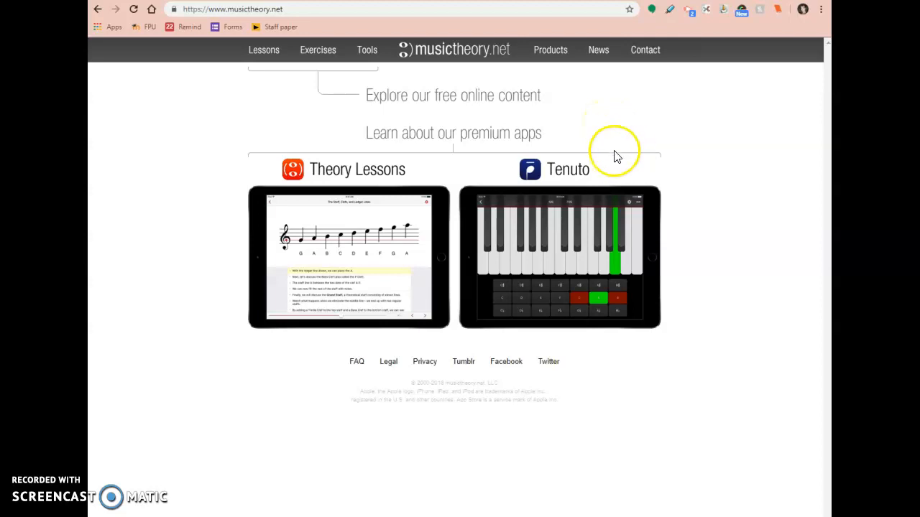
pyautogui.moveTo(402, 46)
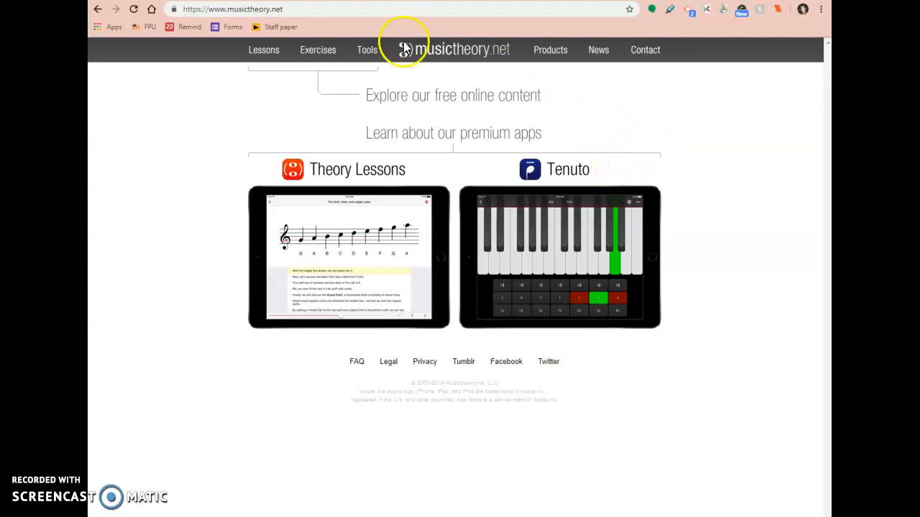
pyautogui.moveTo(229, 9)
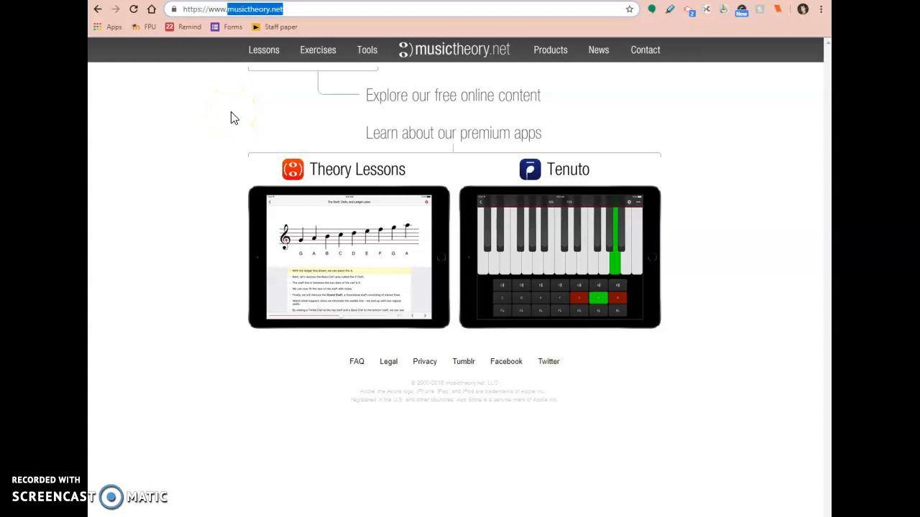
pyautogui.moveTo(390, 281)
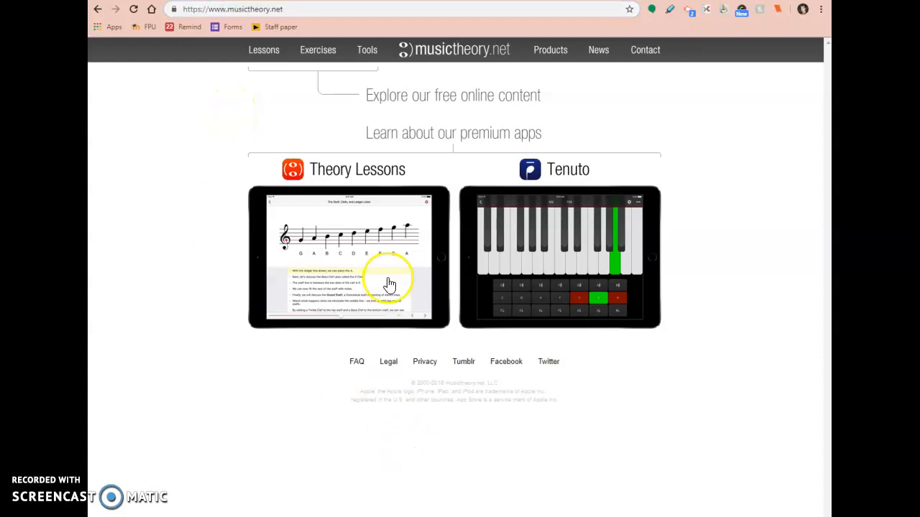
pyautogui.moveTo(317, 49)
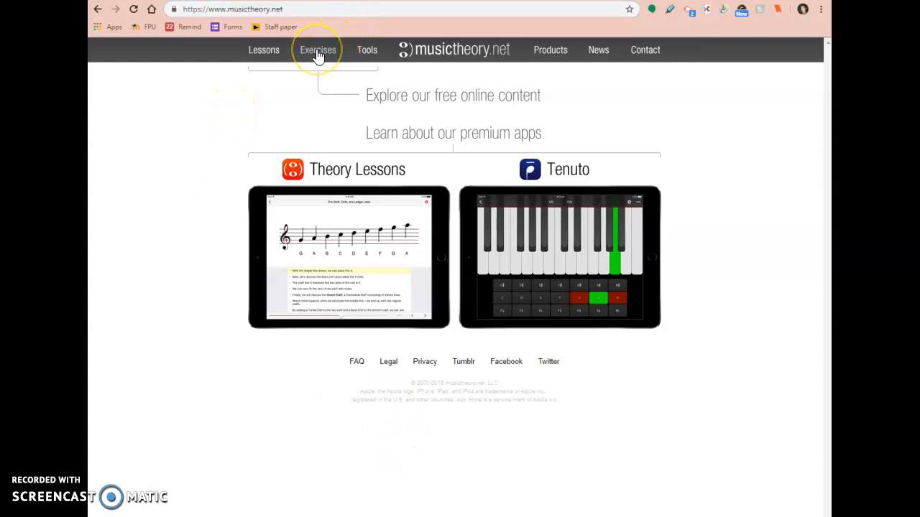
# - Browse the Exercises list down through keyboard, fretboard and ear training, then back to the top
pyautogui.click(318, 49)
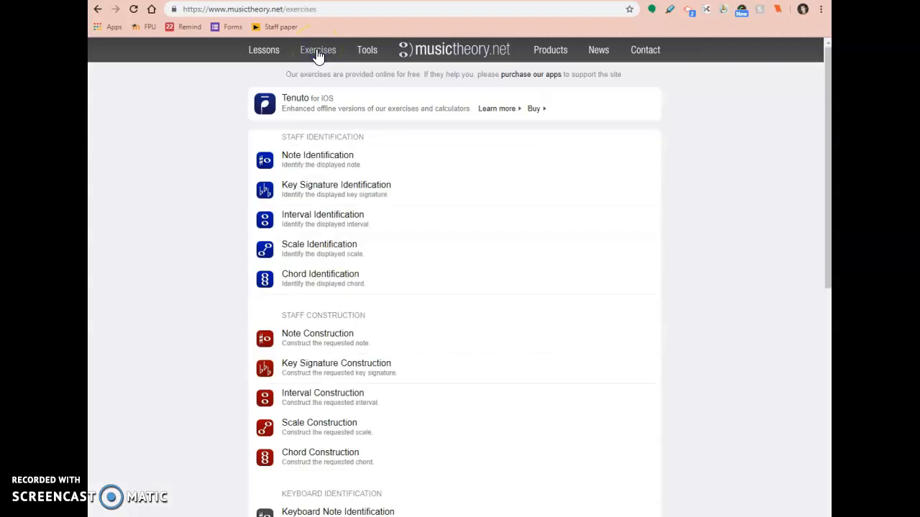
pyautogui.moveTo(382, 313)
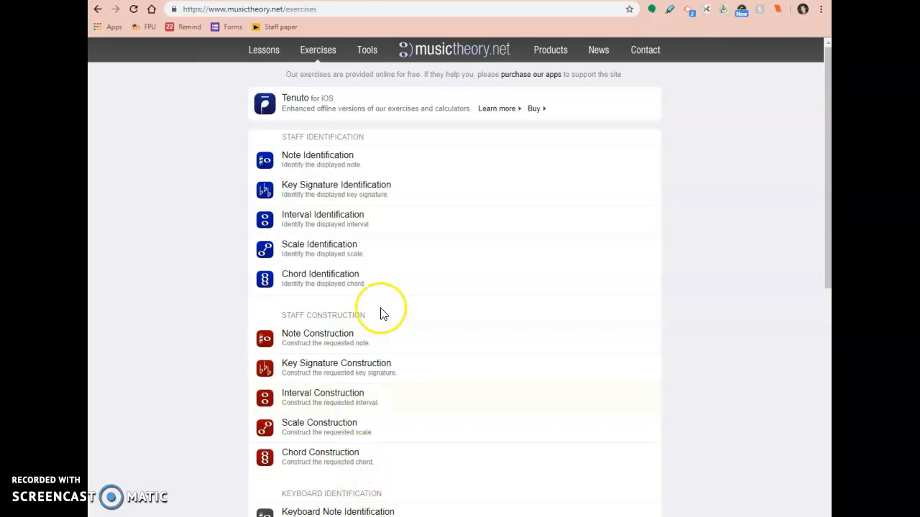
pyautogui.scroll(-3)
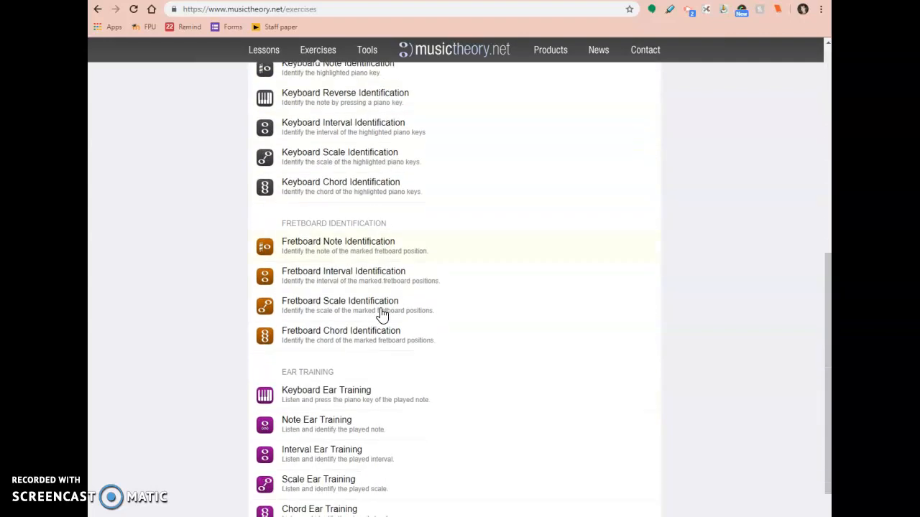
pyautogui.scroll(-3)
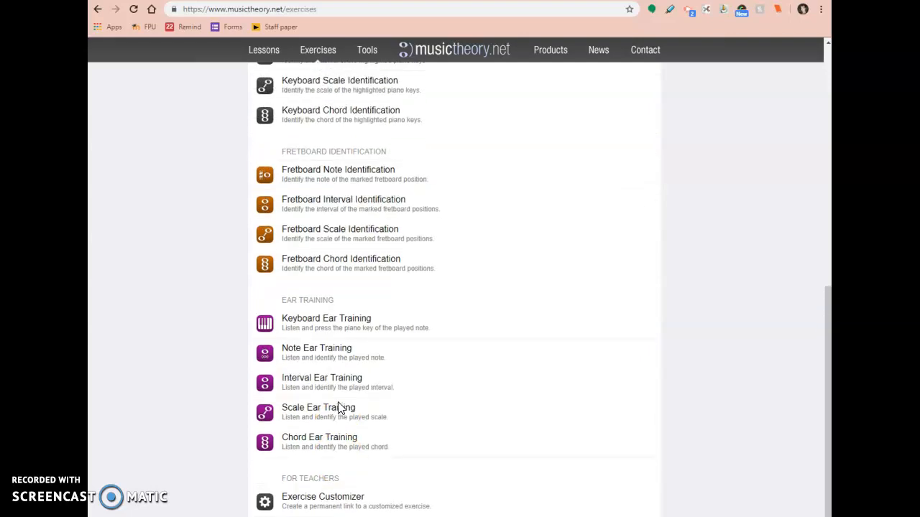
pyautogui.scroll(3)
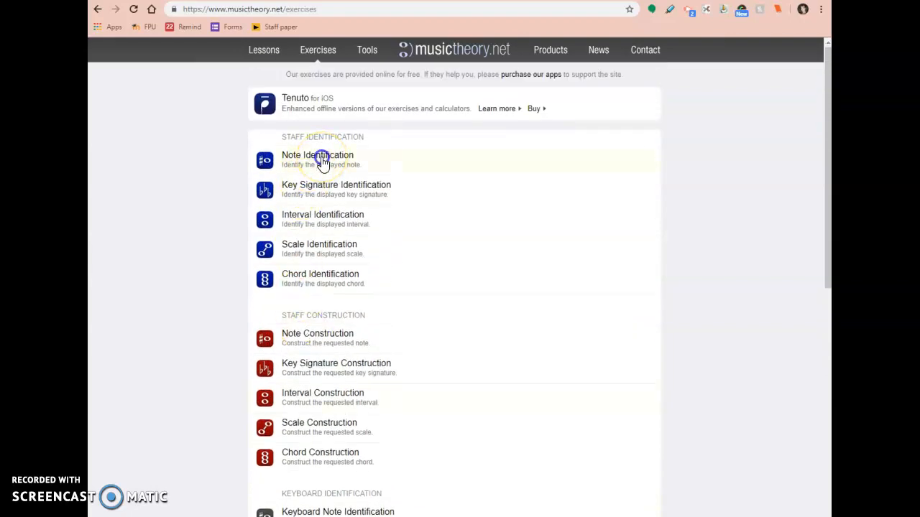
# - Launch Note Identification from the Staff Identification group
pyautogui.click(322, 159)
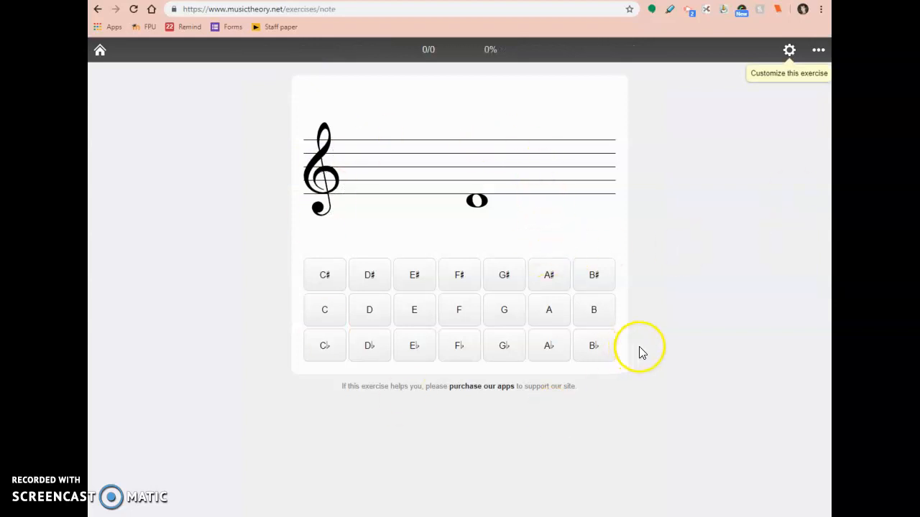
pyautogui.moveTo(506, 56)
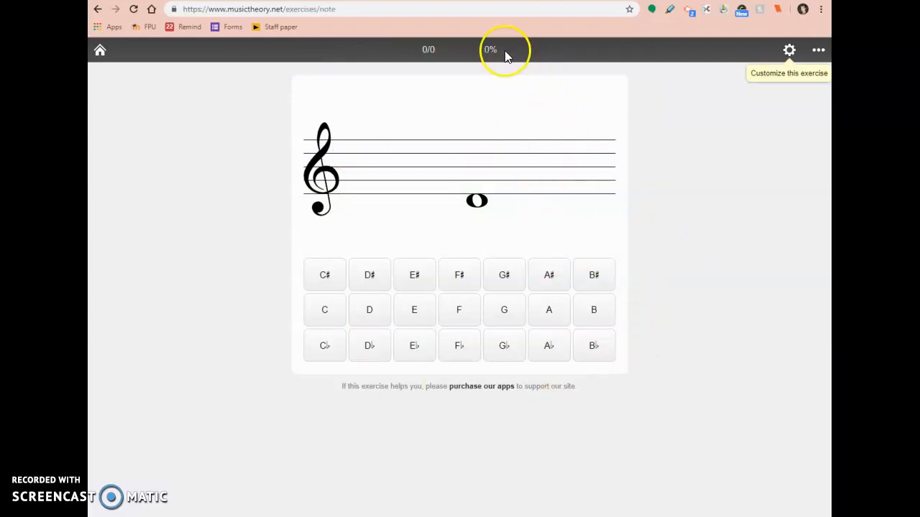
pyautogui.moveTo(486, 75)
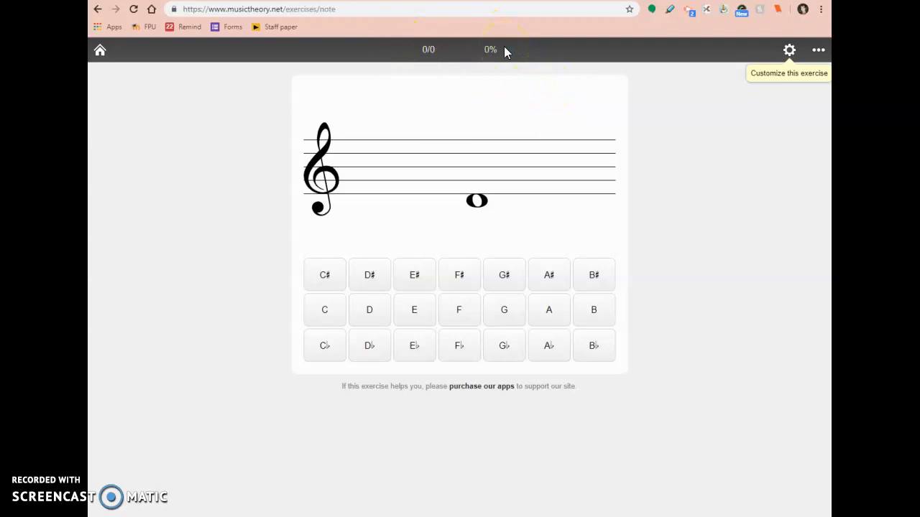
pyautogui.moveTo(788, 50)
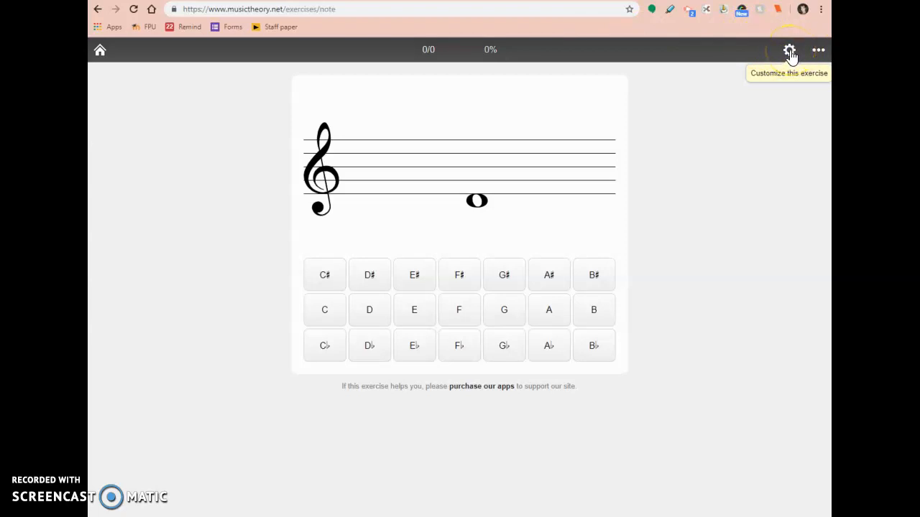
# - In Customize > Clefs, choose Grand Staff and return to the main options
pyautogui.click(789, 49)
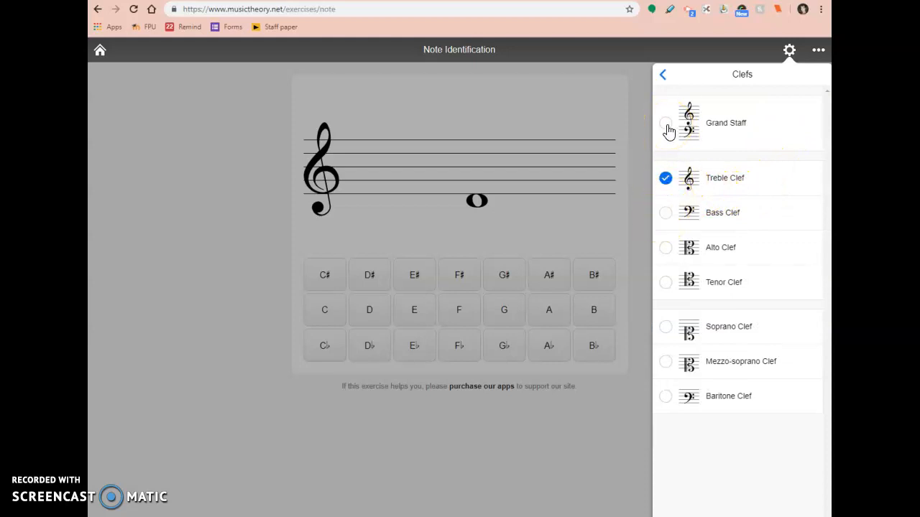
pyautogui.click(665, 123)
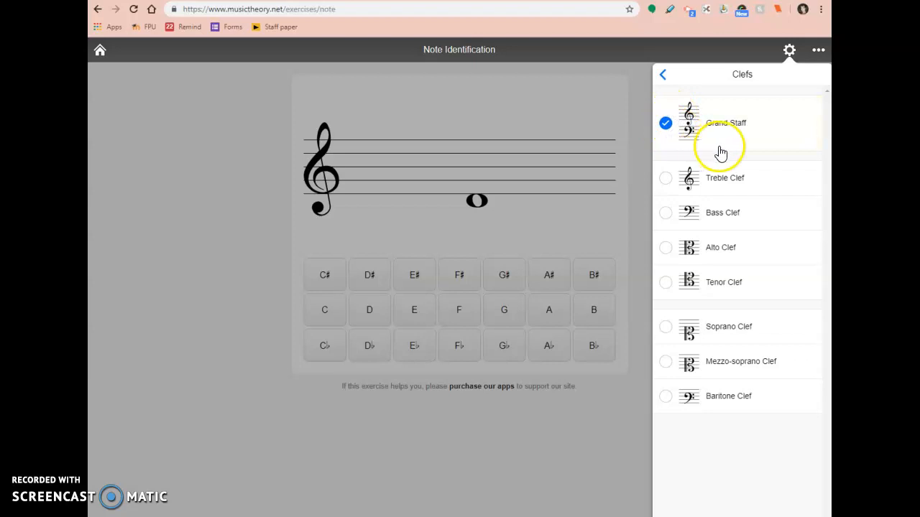
pyautogui.moveTo(758, 153)
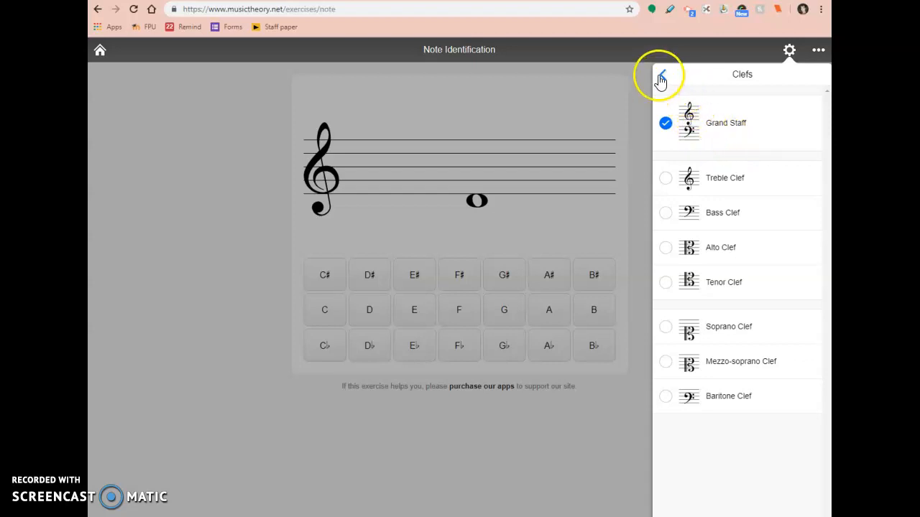
pyautogui.moveTo(678, 146)
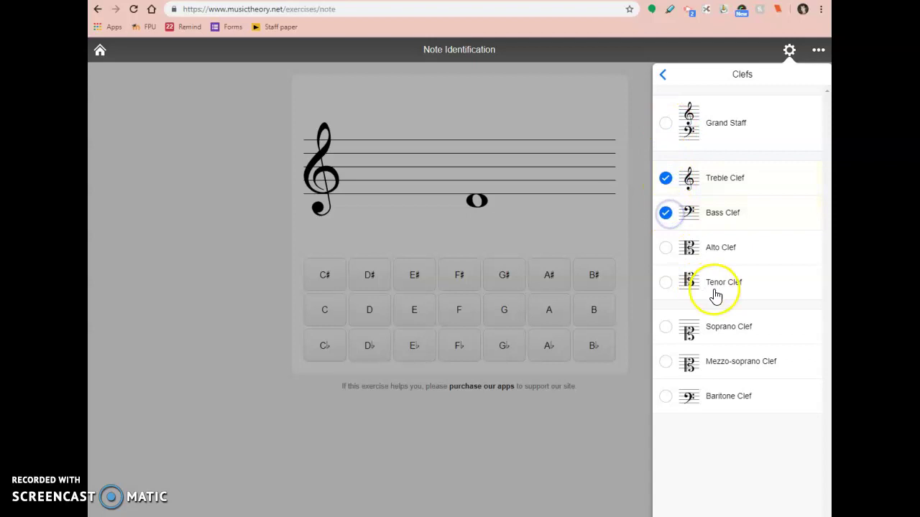
pyautogui.click(665, 123)
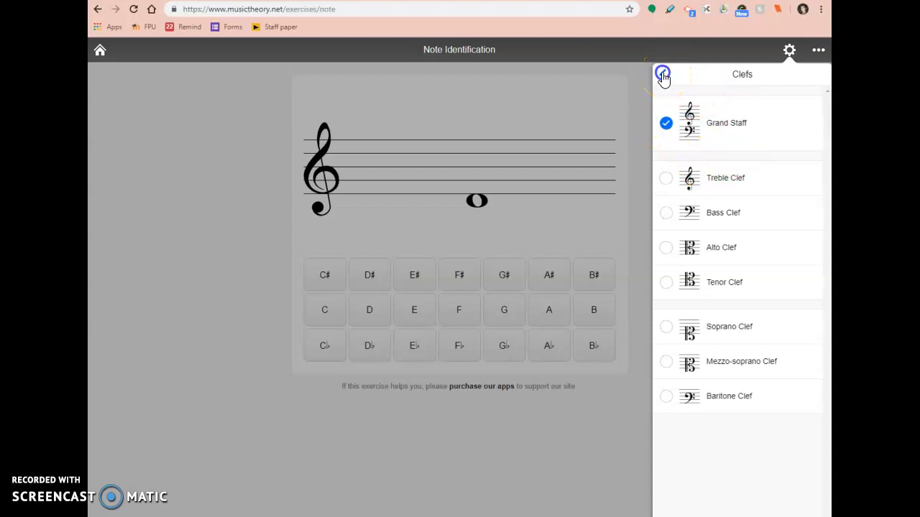
pyautogui.click(661, 75)
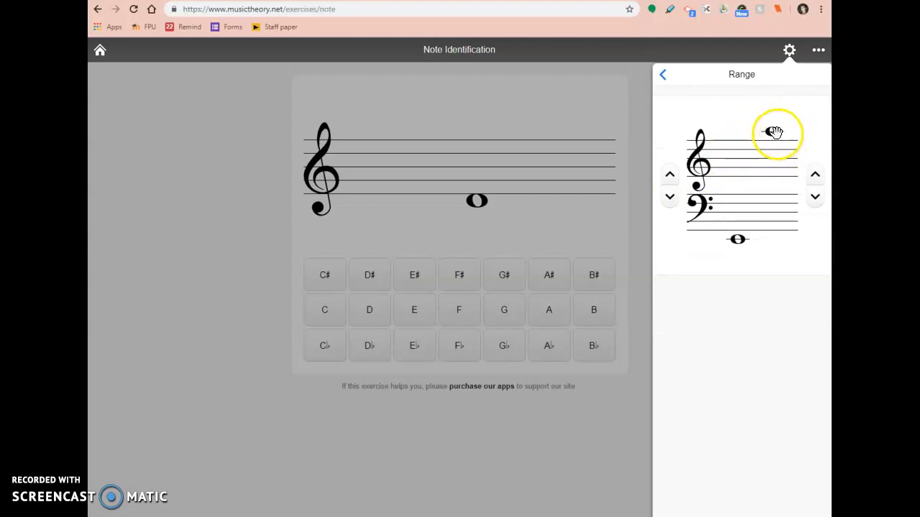
# - Set Range from a ledger note below the bass staff to a ledger note above the treble
pyautogui.click(815, 174)
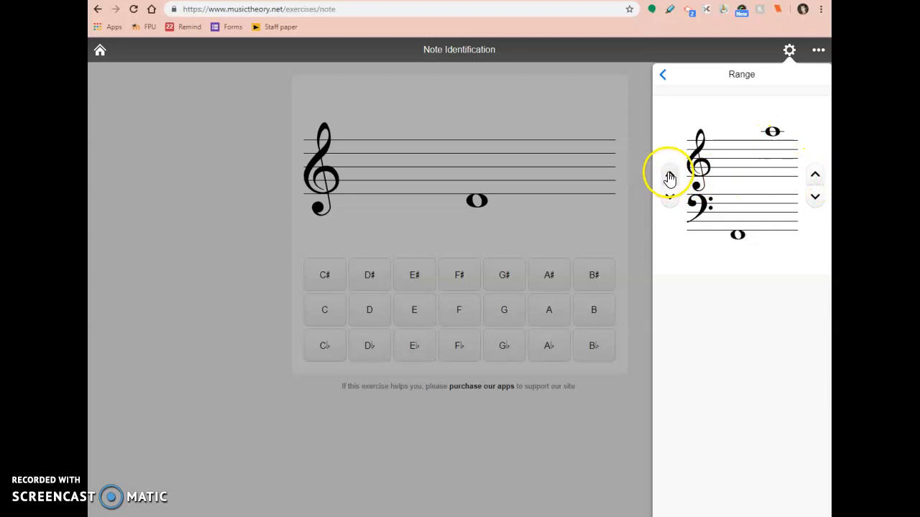
pyautogui.click(670, 196)
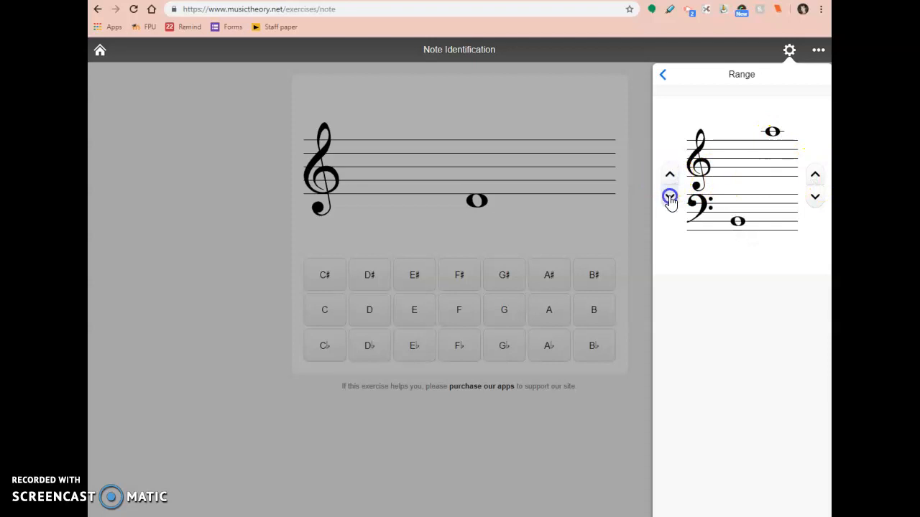
pyautogui.click(815, 195)
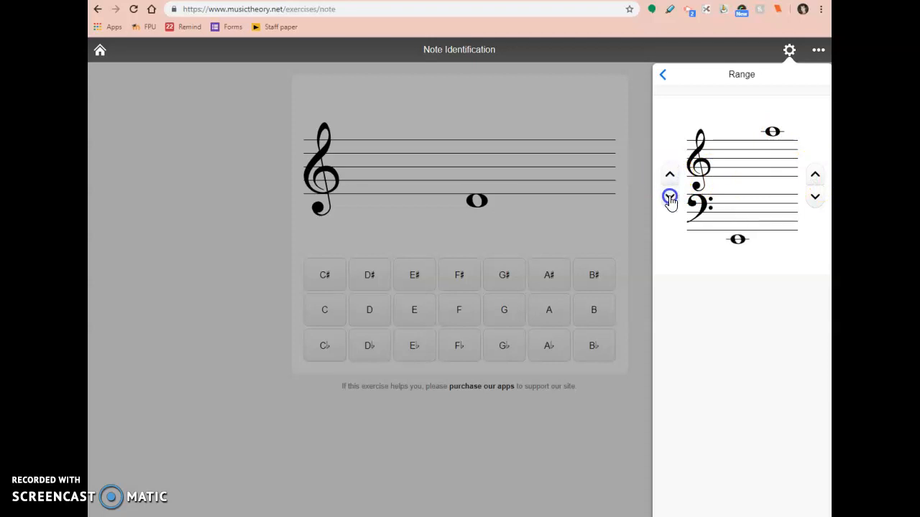
pyautogui.click(670, 197)
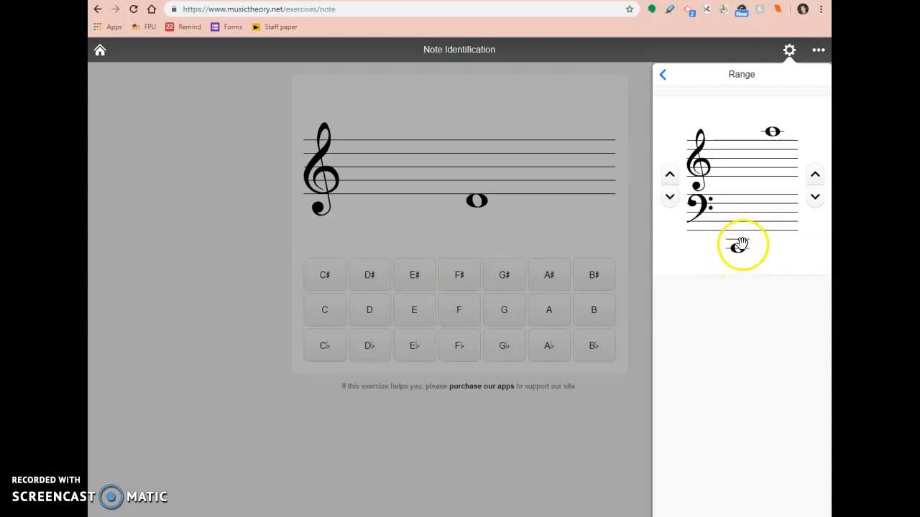
pyautogui.click(814, 174)
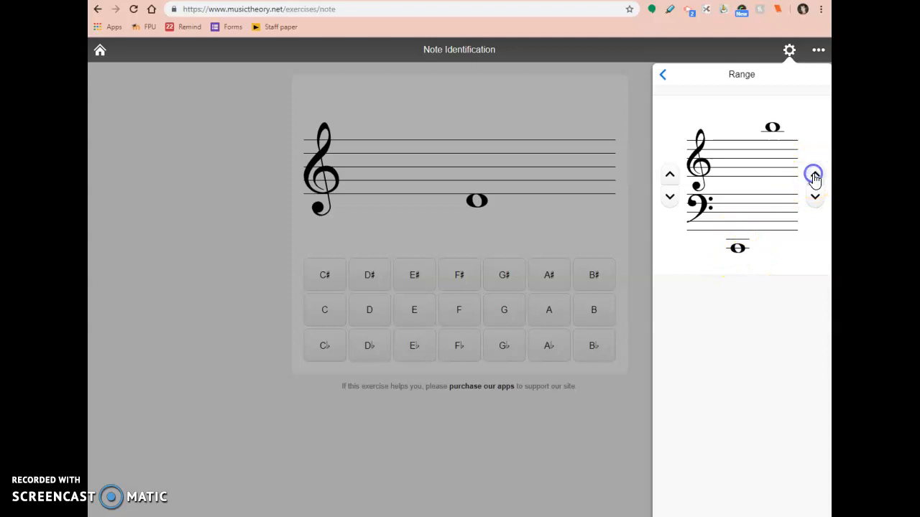
pyautogui.click(813, 174)
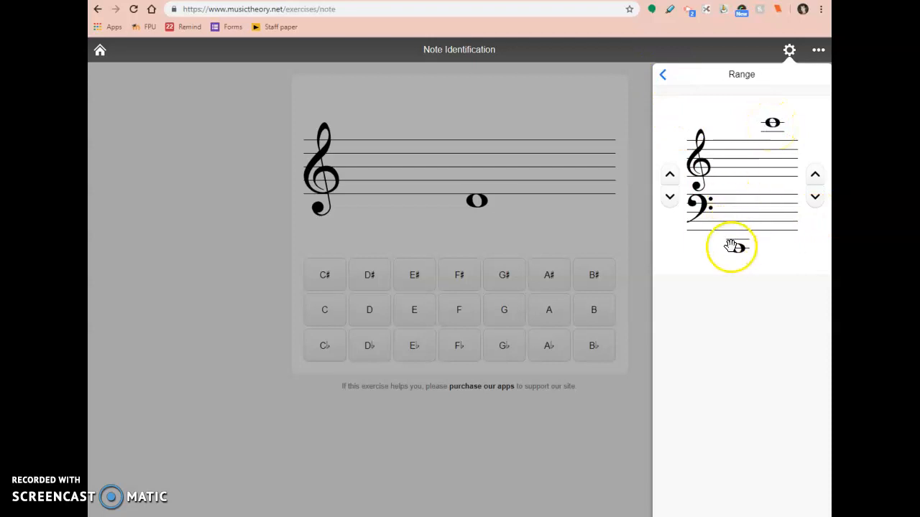
# - Review Positions, Key Signatures (none) and Note Names (plain letters) without changes
pyautogui.click(663, 74)
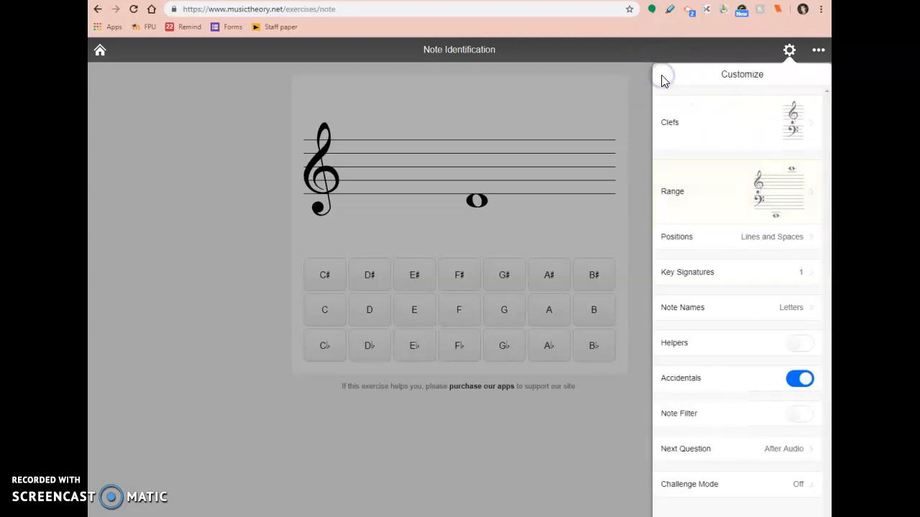
pyautogui.click(735, 236)
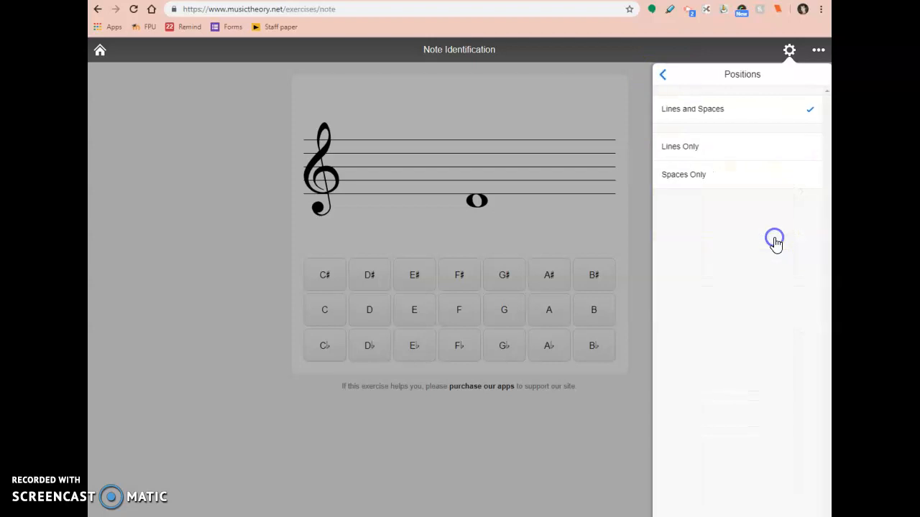
pyautogui.click(663, 74)
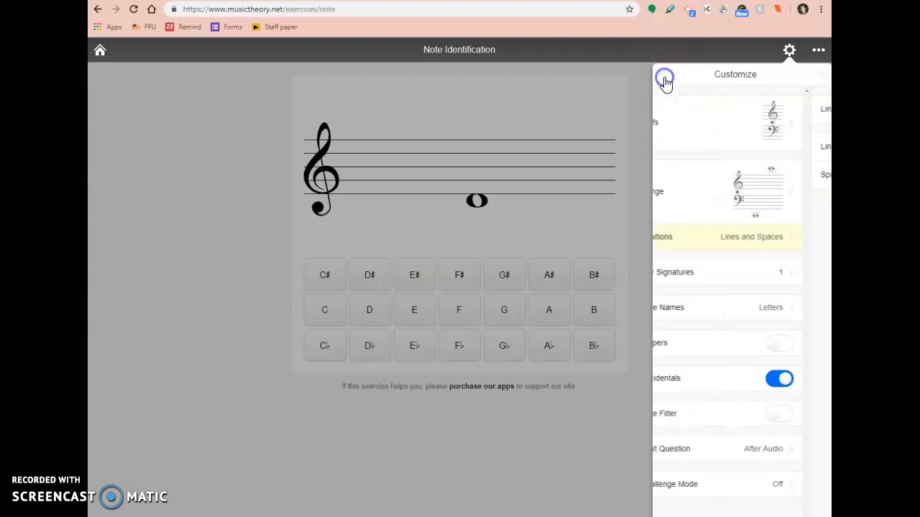
pyautogui.click(728, 272)
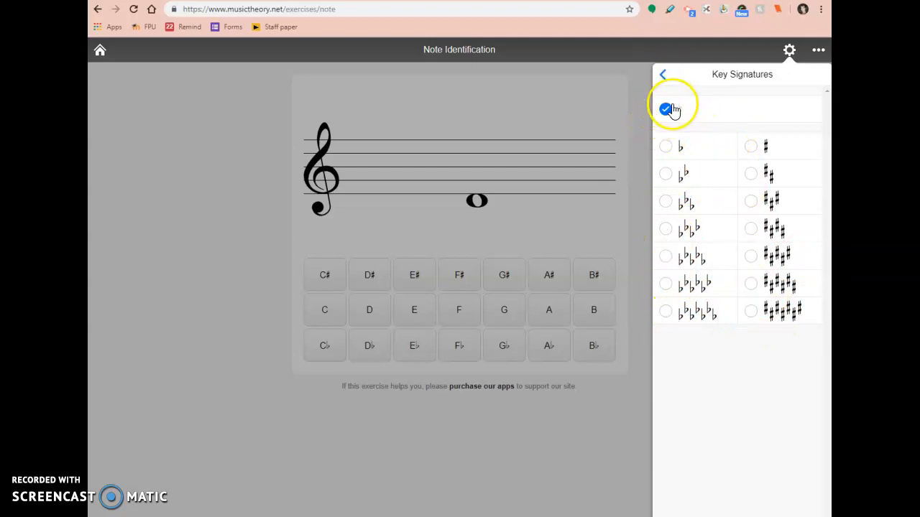
pyautogui.click(663, 75)
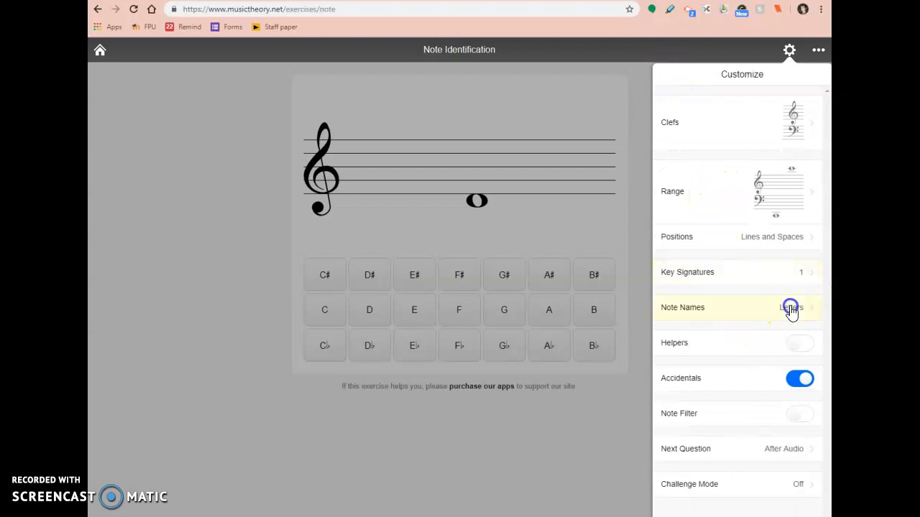
pyautogui.click(790, 308)
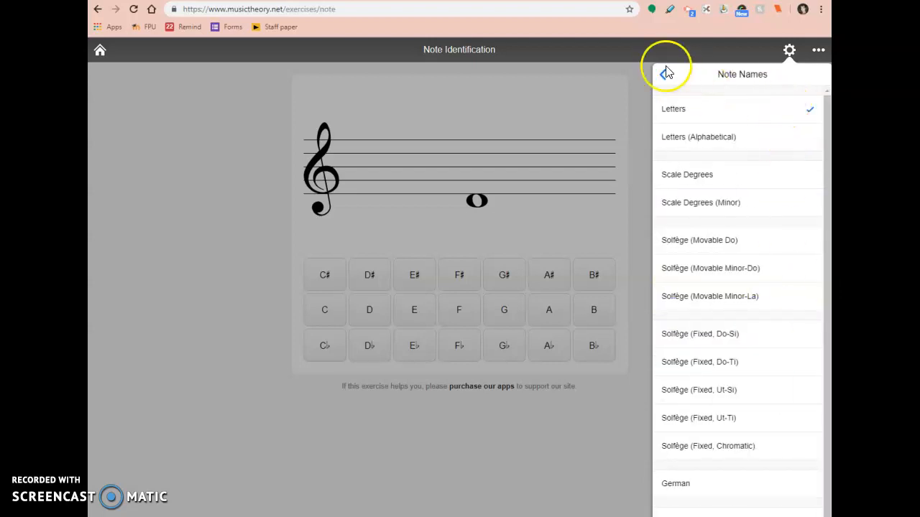
pyautogui.moveTo(658, 122)
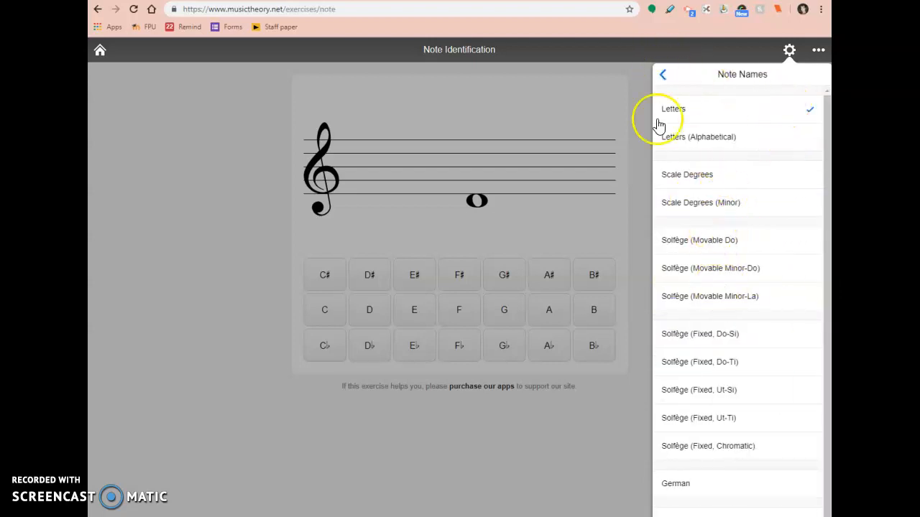
pyautogui.click(662, 75)
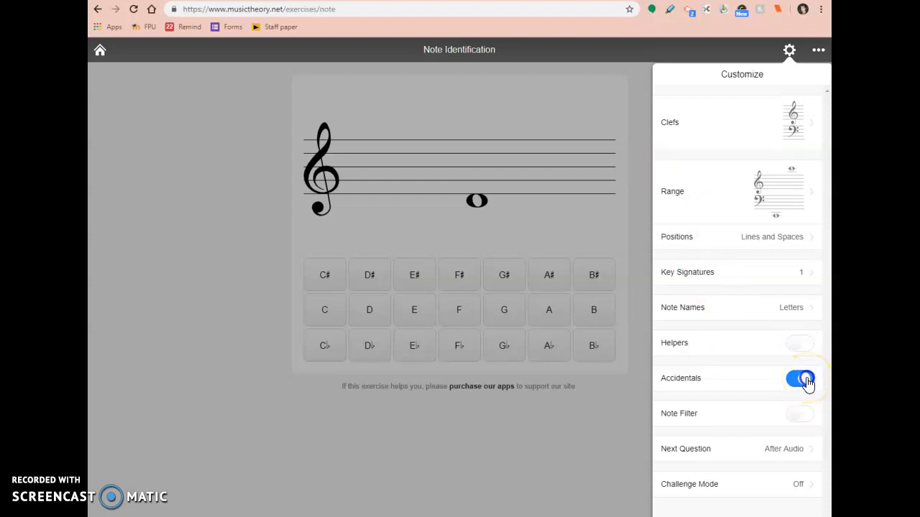
# - Switch Accidentals off and Note Filter on
pyautogui.click(799, 379)
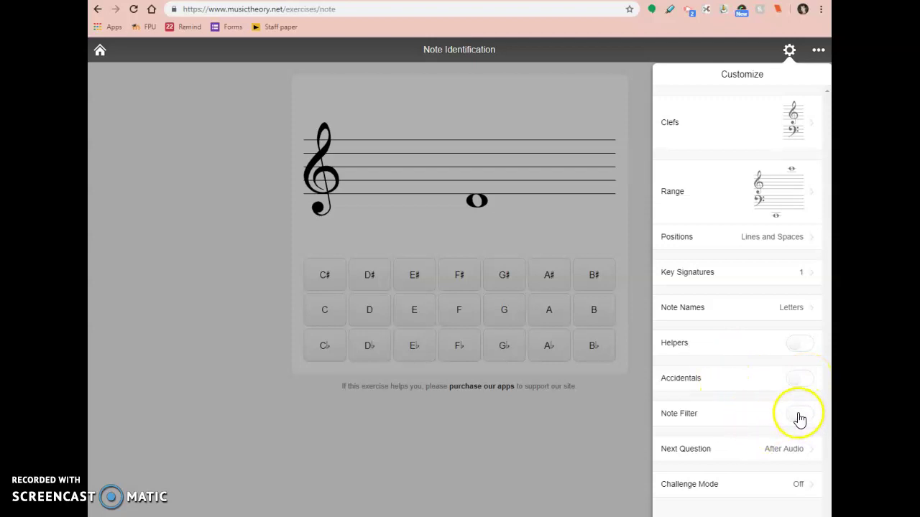
pyautogui.click(799, 415)
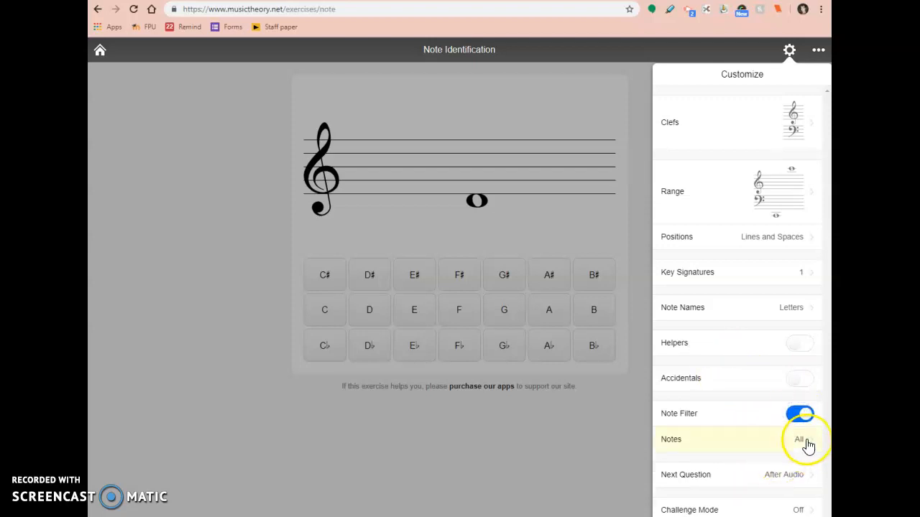
# - In Note Filter > Notes, uncheck all flats and sharps, keeping only C, D, E, F, G, A, B
pyautogui.click(799, 439)
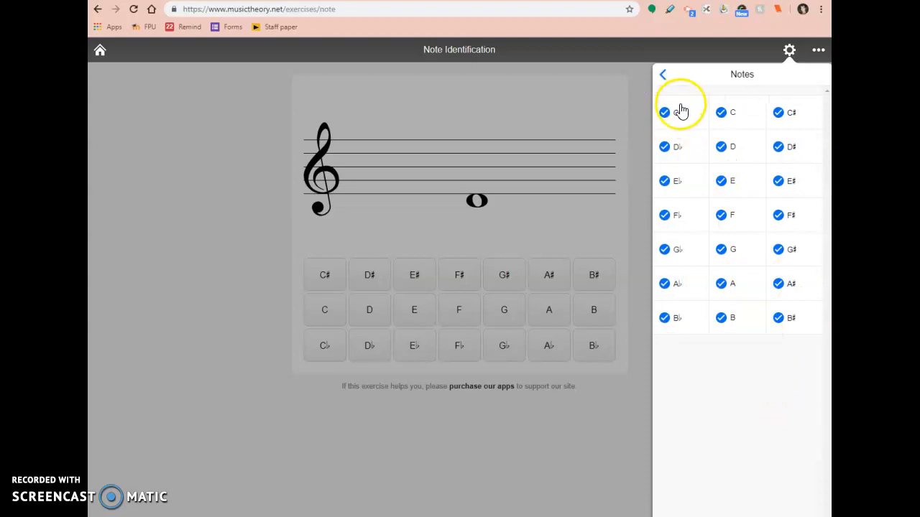
pyautogui.click(664, 112)
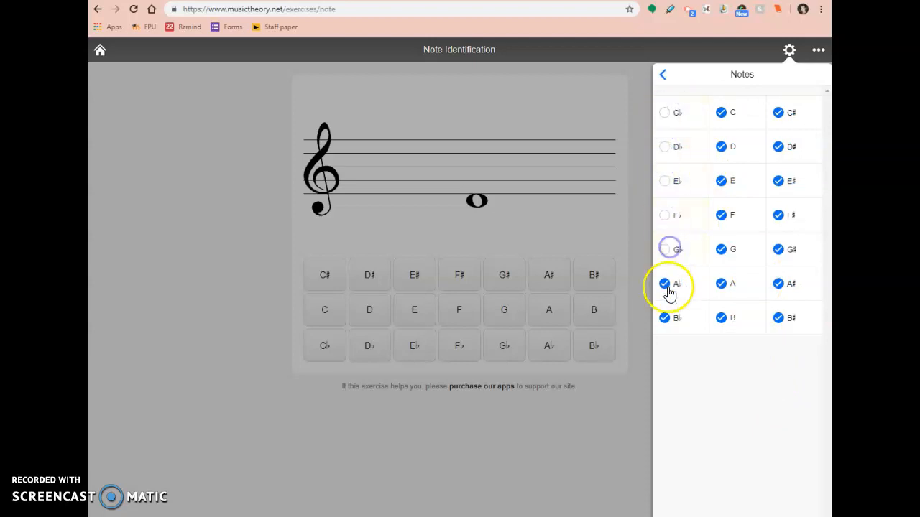
pyautogui.click(778, 285)
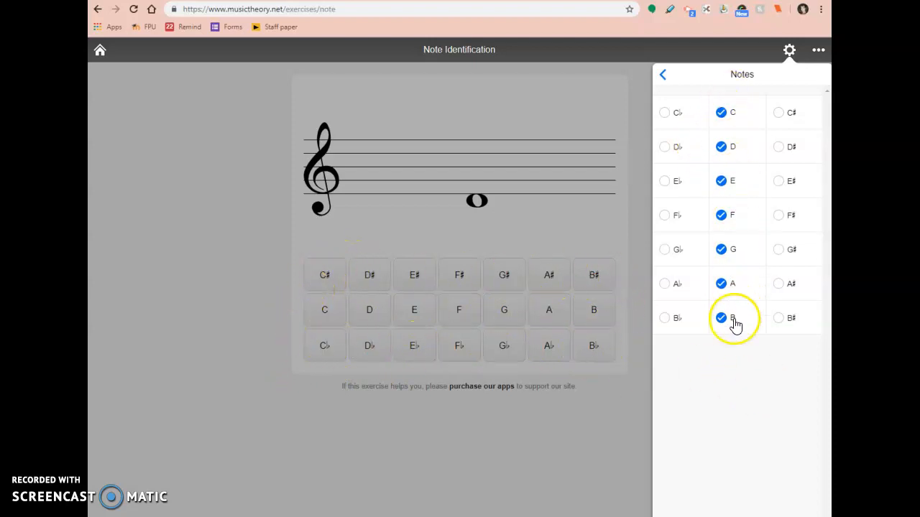
pyautogui.click(663, 75)
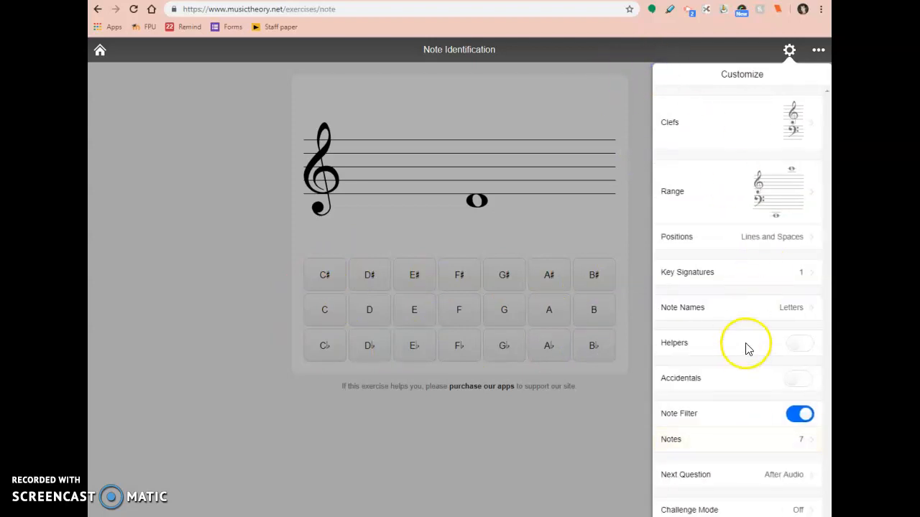
pyautogui.click(738, 440)
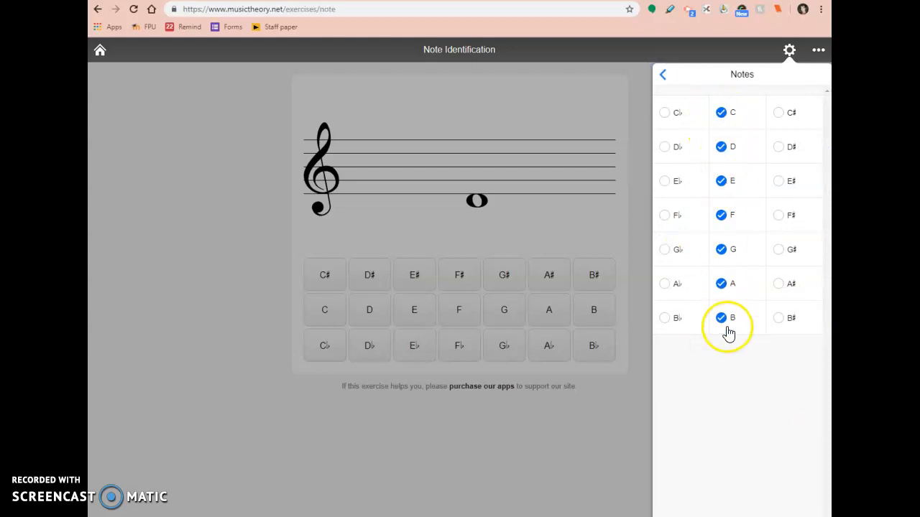
pyautogui.click(664, 74)
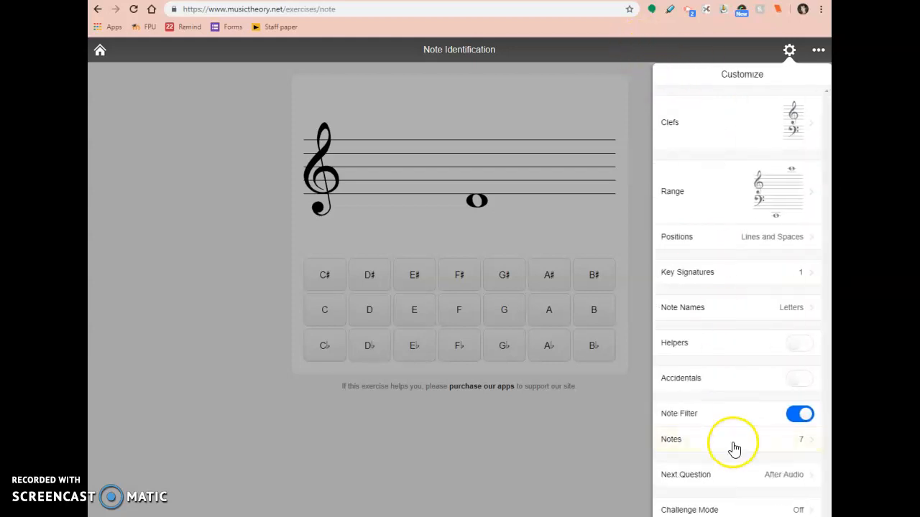
pyautogui.moveTo(802, 489)
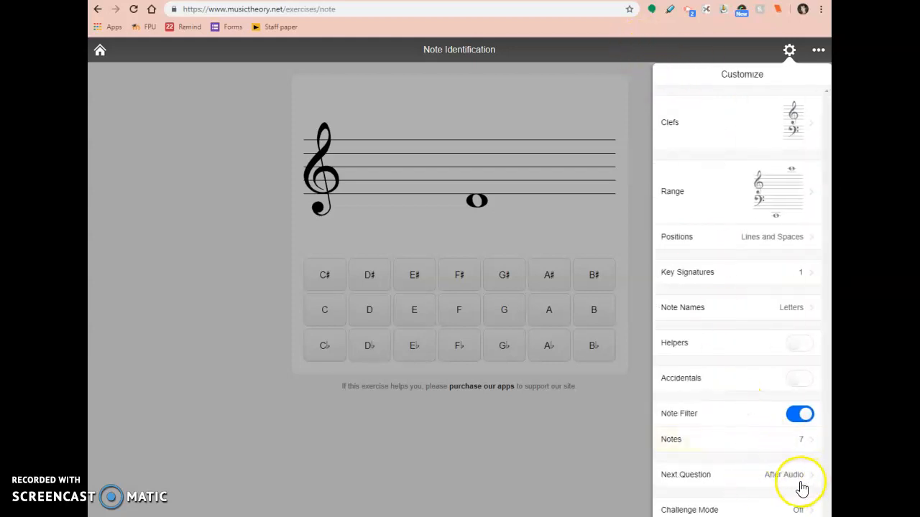
pyautogui.moveTo(736, 494)
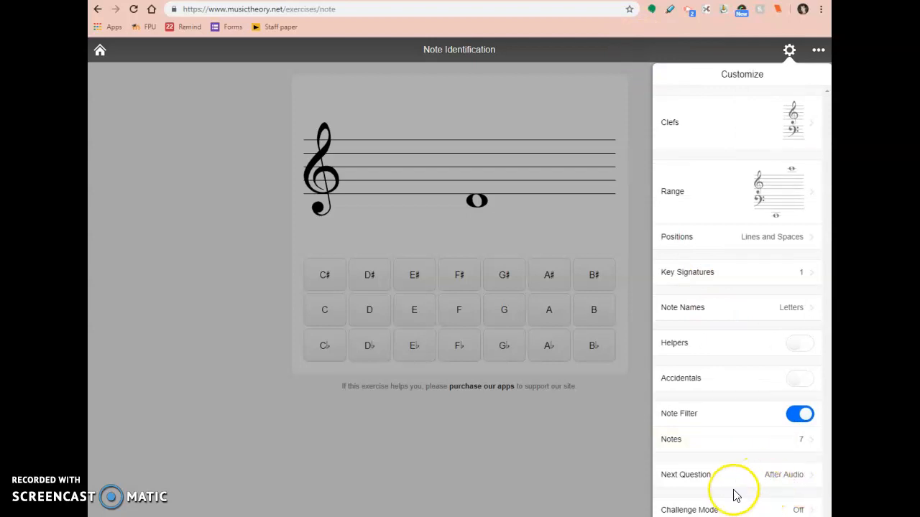
pyautogui.moveTo(795, 510)
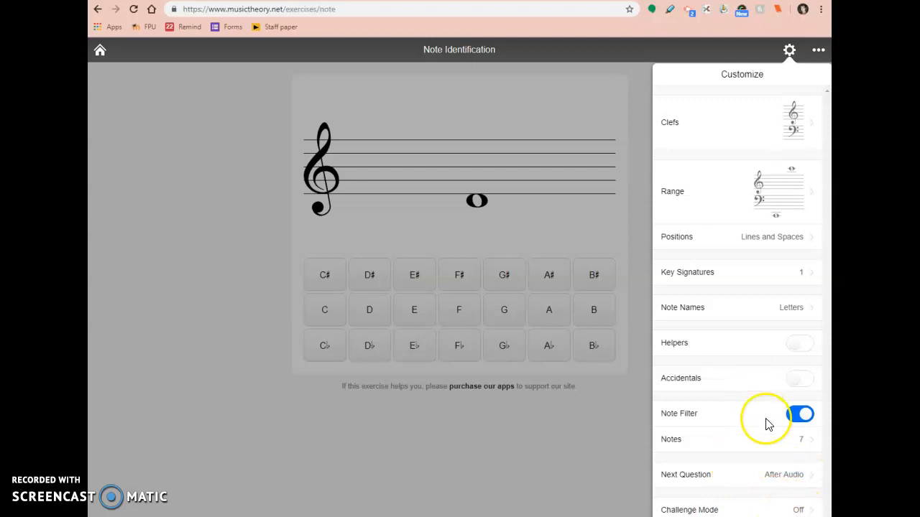
pyautogui.moveTo(793, 509)
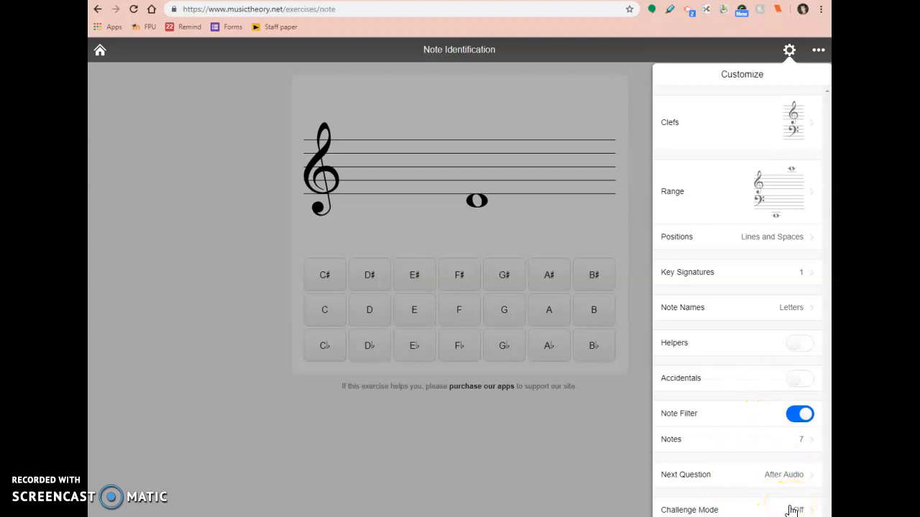
# - In Challenge Mode, try time limits up to 20 minutes, then set Time Limit back to Off
pyautogui.click(736, 510)
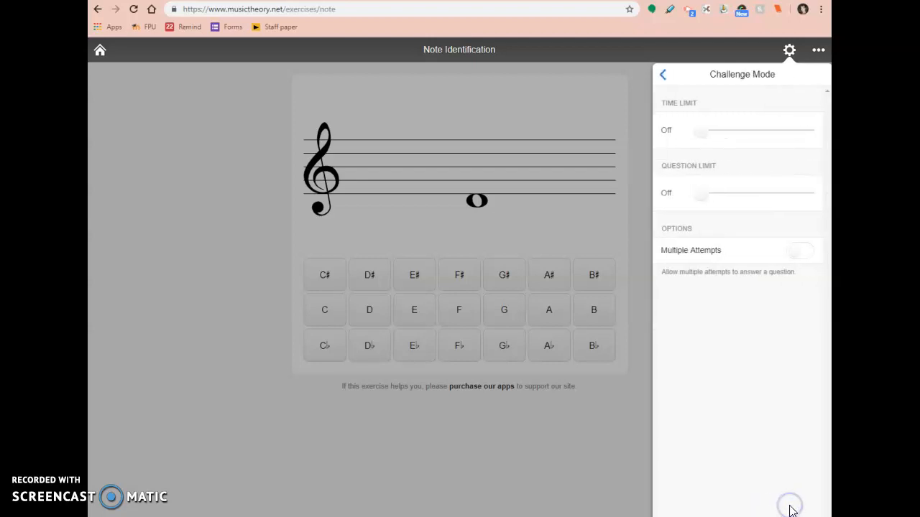
pyautogui.moveTo(701, 128)
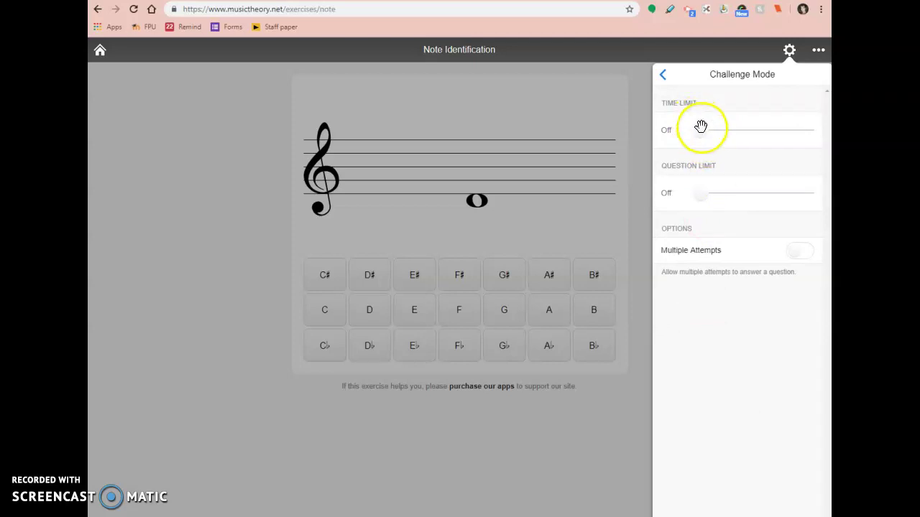
pyautogui.moveTo(701, 130); pyautogui.dragTo(759, 129)
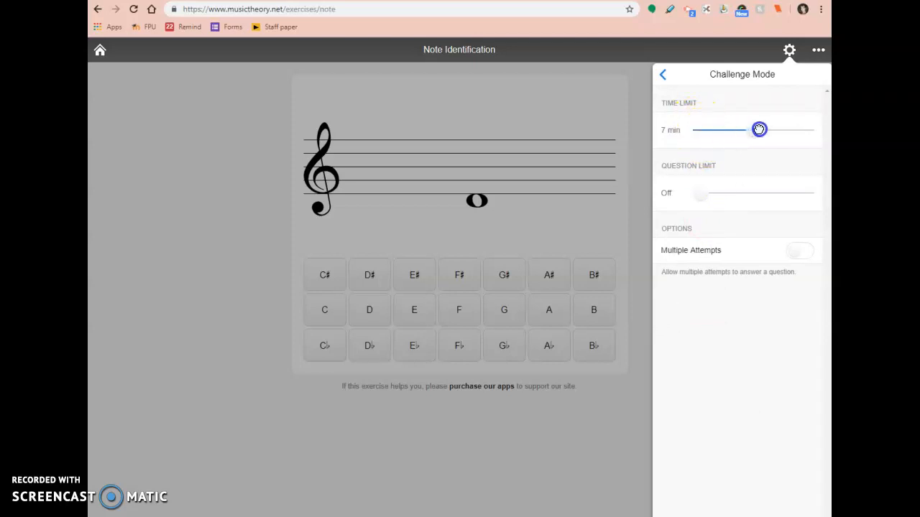
pyautogui.moveTo(759, 130); pyautogui.dragTo(793, 129)
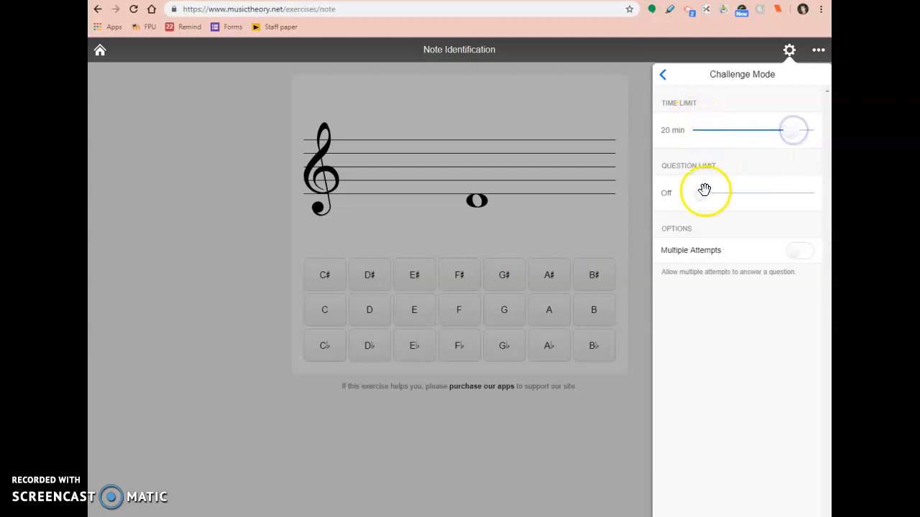
pyautogui.moveTo(790, 129)
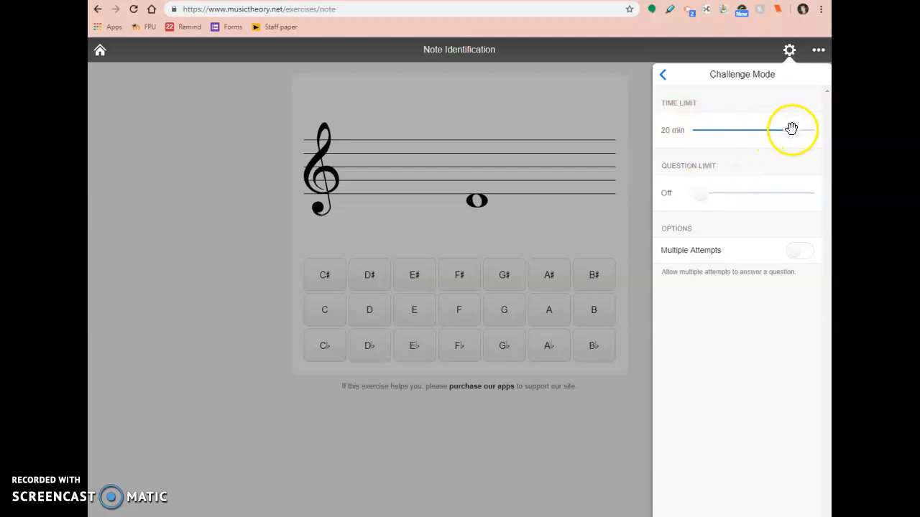
pyautogui.moveTo(790, 129); pyautogui.dragTo(689, 134)
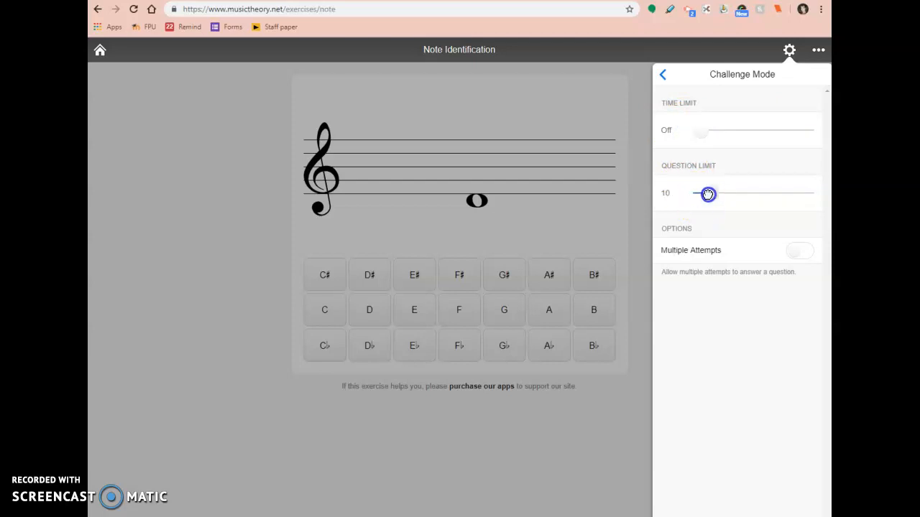
# - Try question limits of 30, 60, 20 and 40, then set Question Limit back to Off
pyautogui.moveTo(707, 194); pyautogui.dragTo(731, 195)
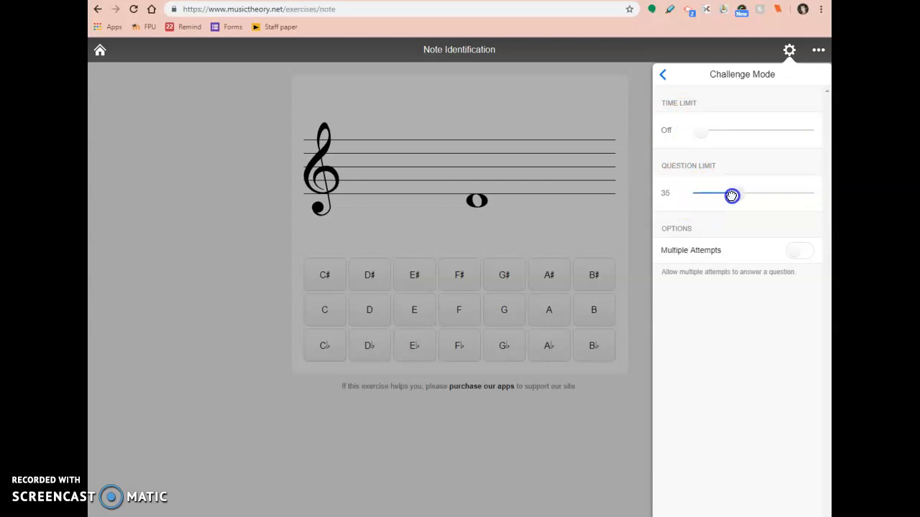
pyautogui.moveTo(731, 196); pyautogui.dragTo(759, 198)
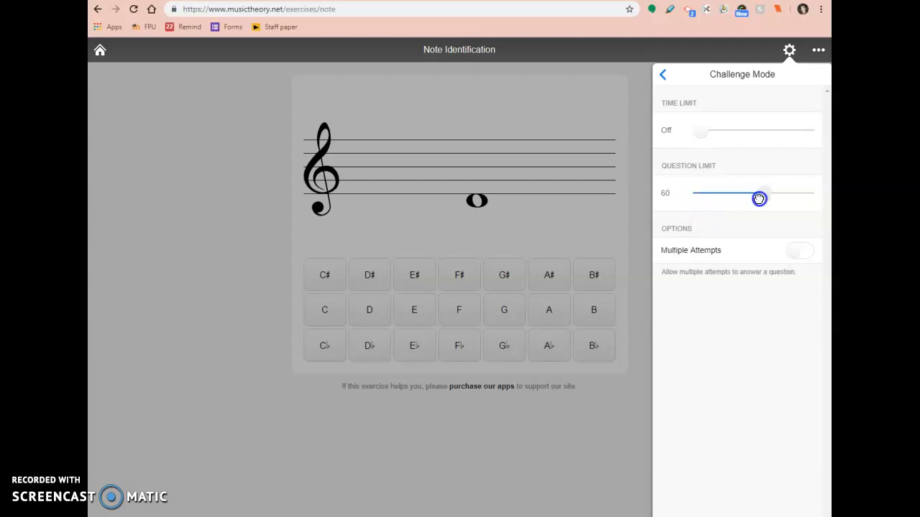
pyautogui.moveTo(759, 198); pyautogui.dragTo(724, 193)
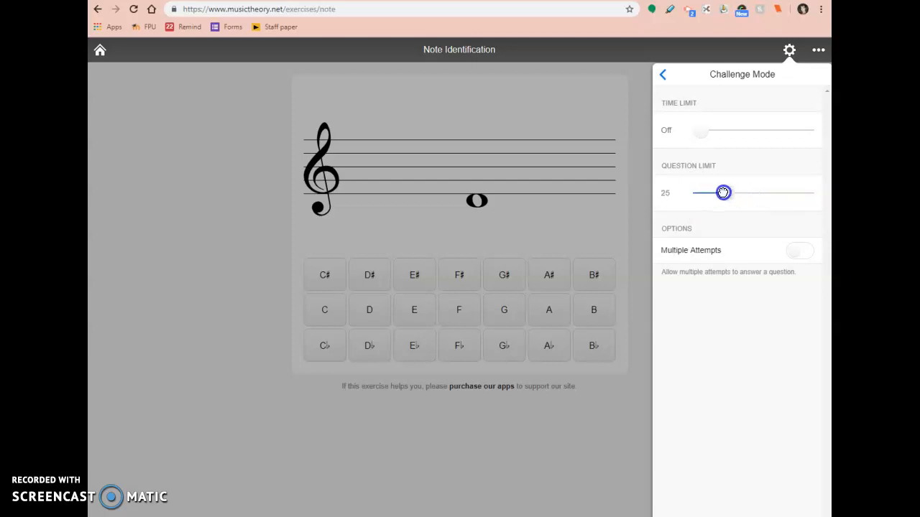
pyautogui.moveTo(725, 193); pyautogui.dragTo(740, 192)
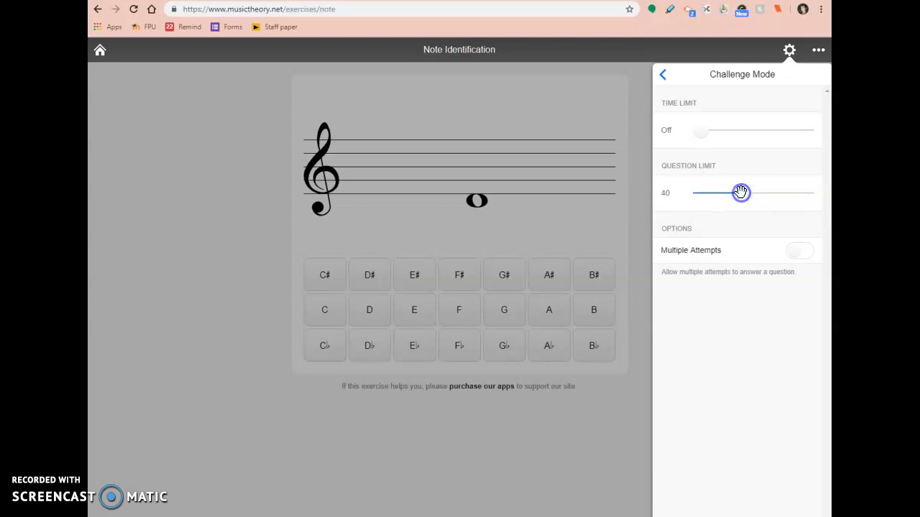
pyautogui.moveTo(740, 193); pyautogui.dragTo(691, 192)
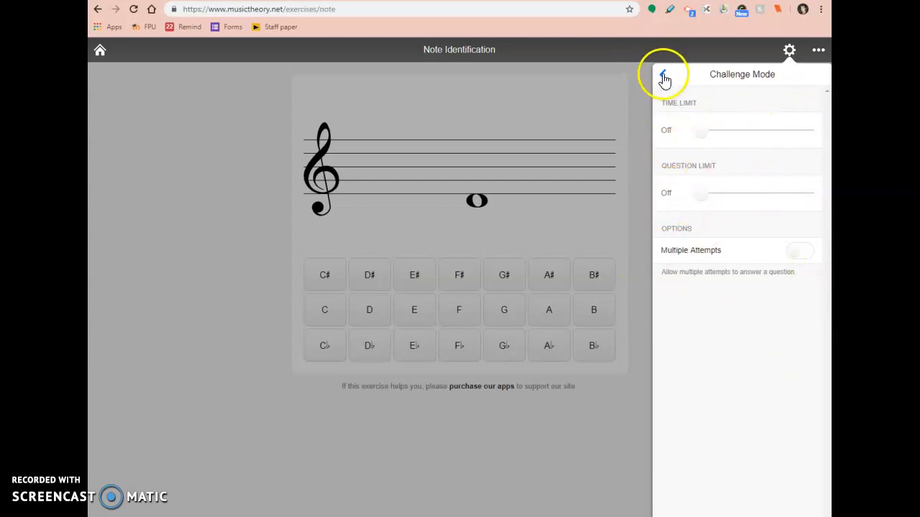
# - Close Customize to run the grand-staff exercise and bring up the three-dot options menu
pyautogui.click(661, 78)
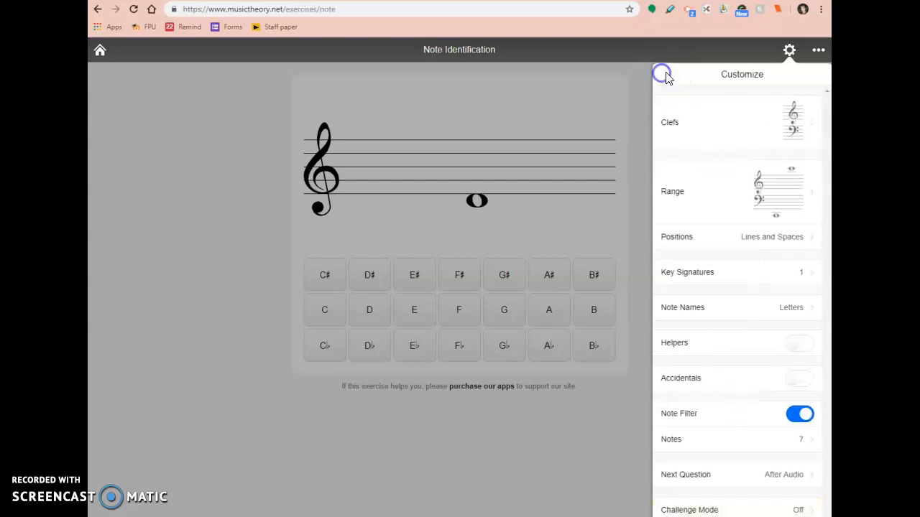
pyautogui.click(818, 49)
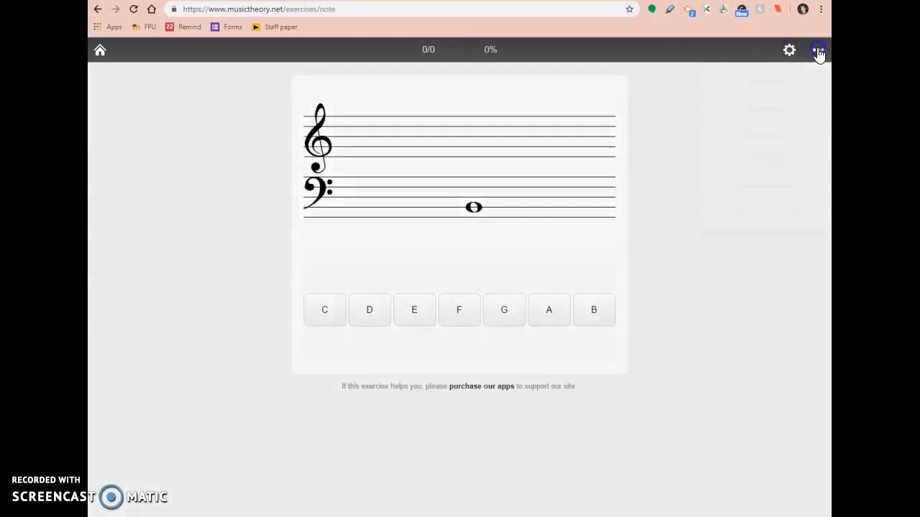
pyautogui.click(819, 50)
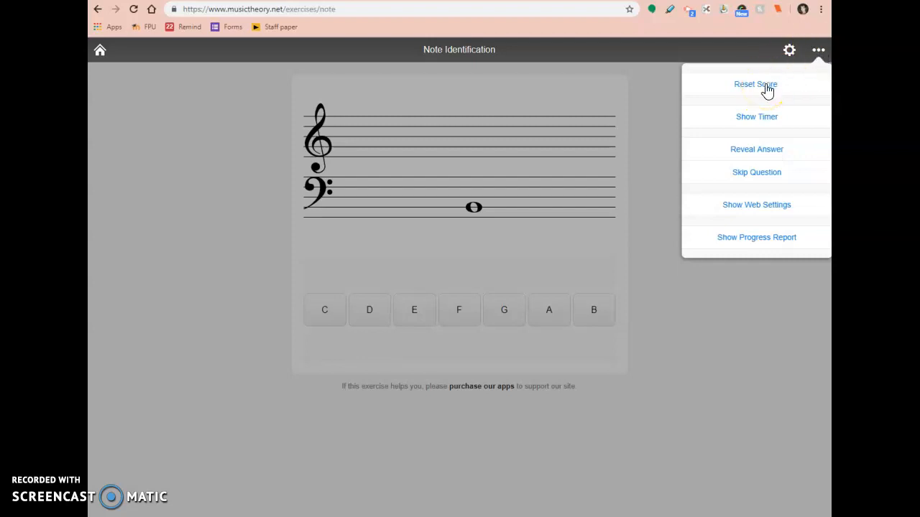
pyautogui.moveTo(782, 173)
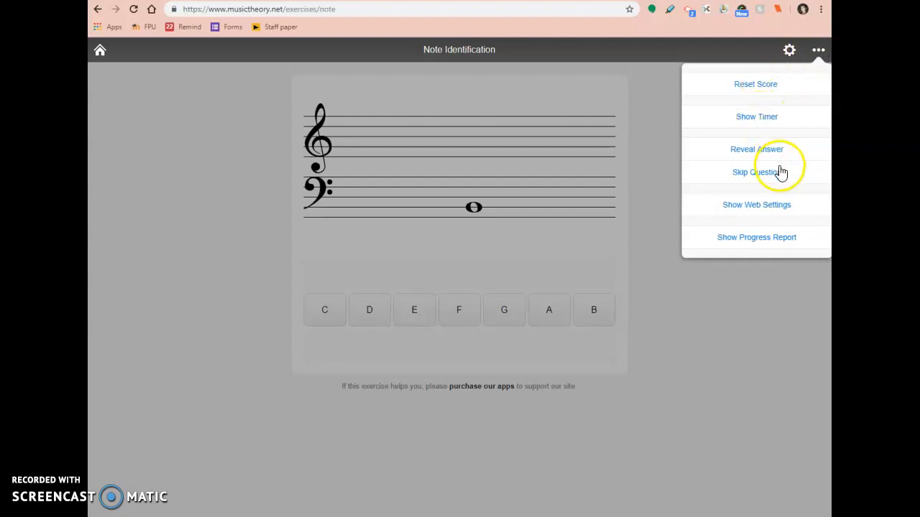
pyautogui.moveTo(759, 220)
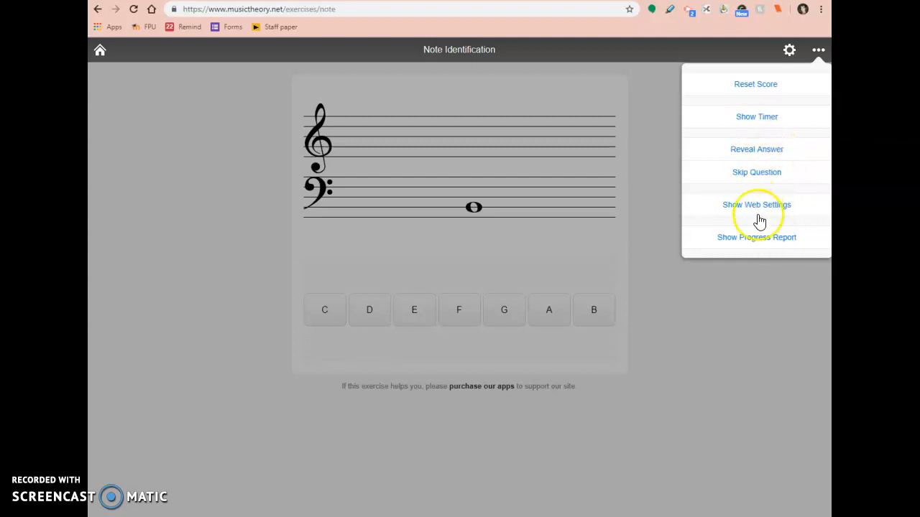
pyautogui.moveTo(744, 75)
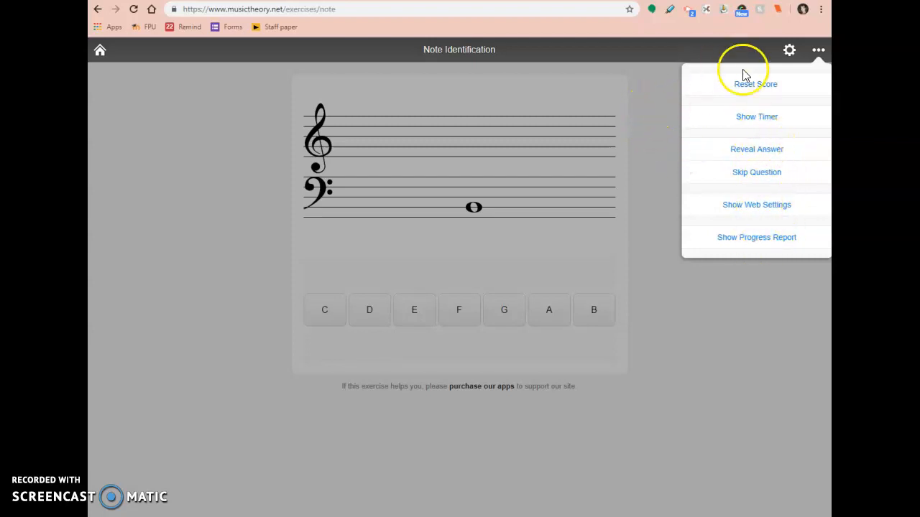
pyautogui.moveTo(773, 212)
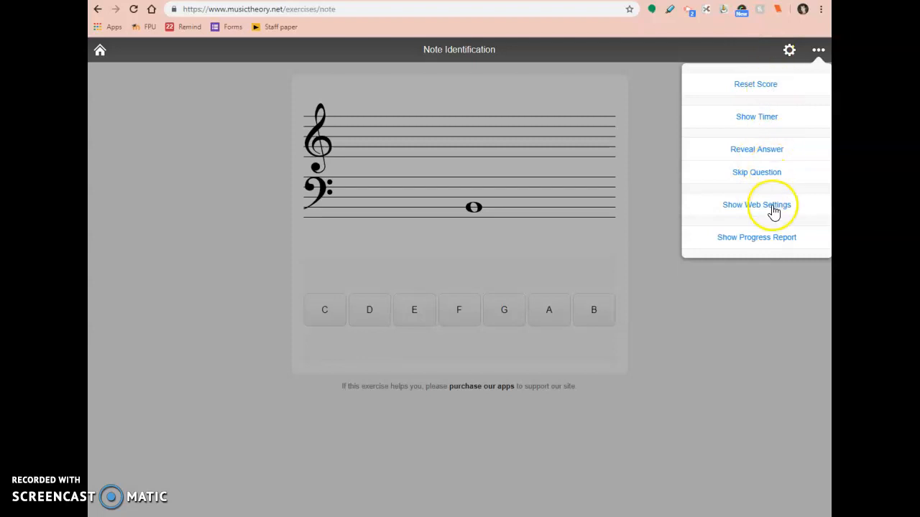
# - Dismiss the options menu and answer the first grand-staff note as B for 1/1
pyautogui.click(756, 204)
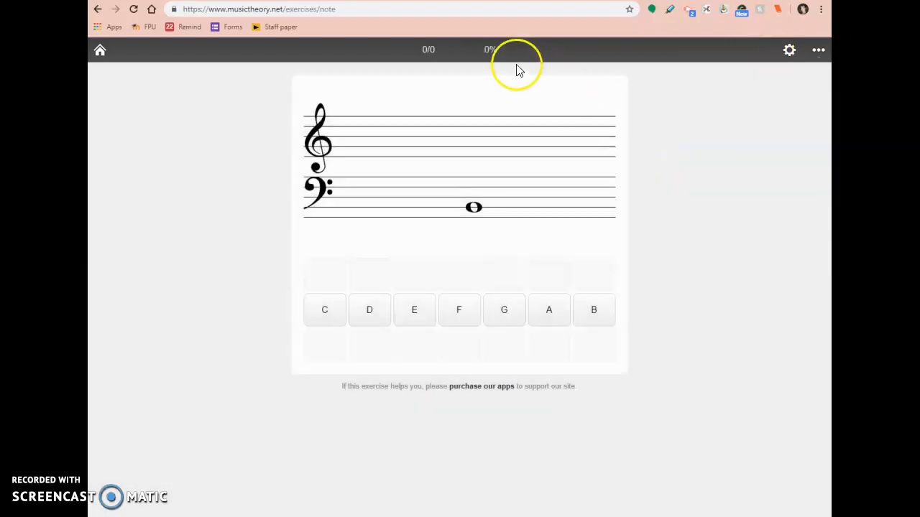
pyautogui.moveTo(497, 136)
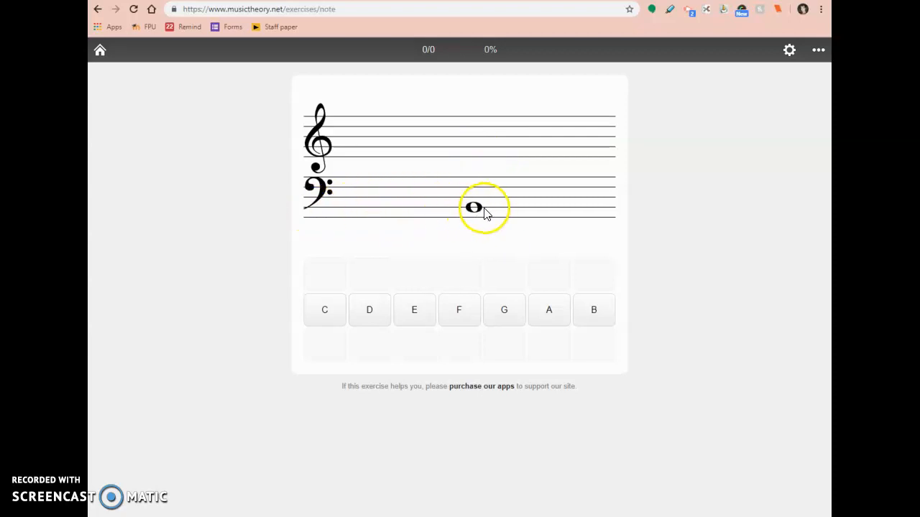
pyautogui.moveTo(442, 221)
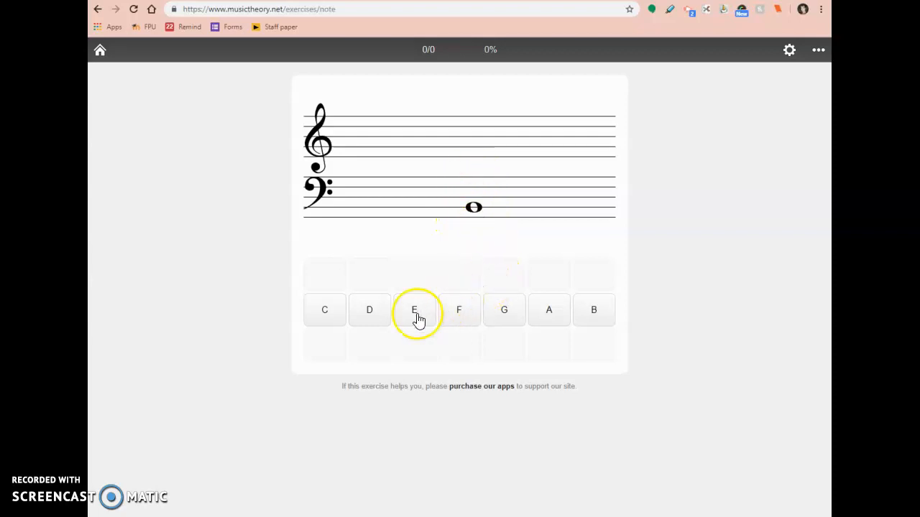
pyautogui.moveTo(598, 316)
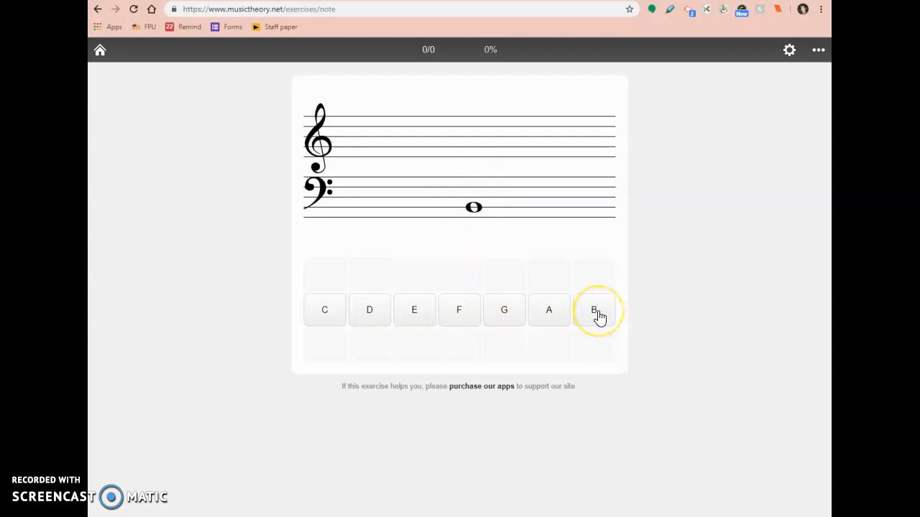
pyautogui.click(595, 310)
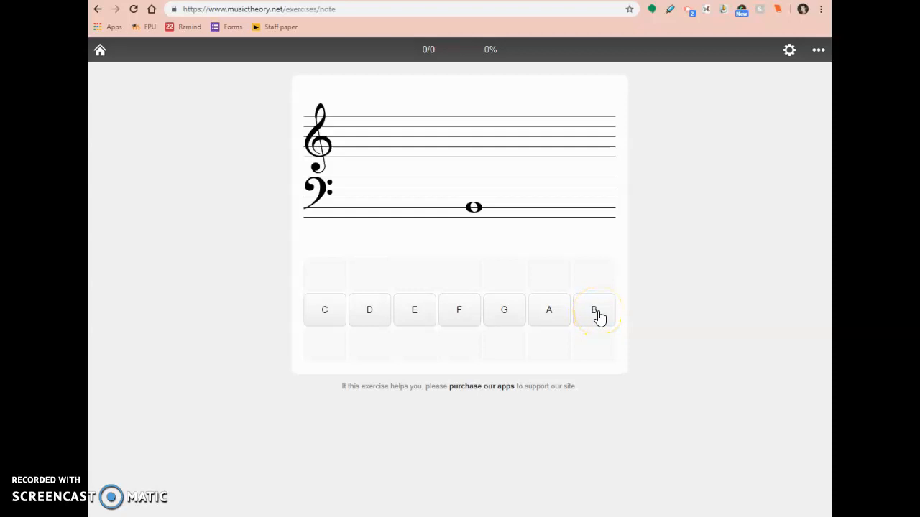
pyautogui.click(592, 311)
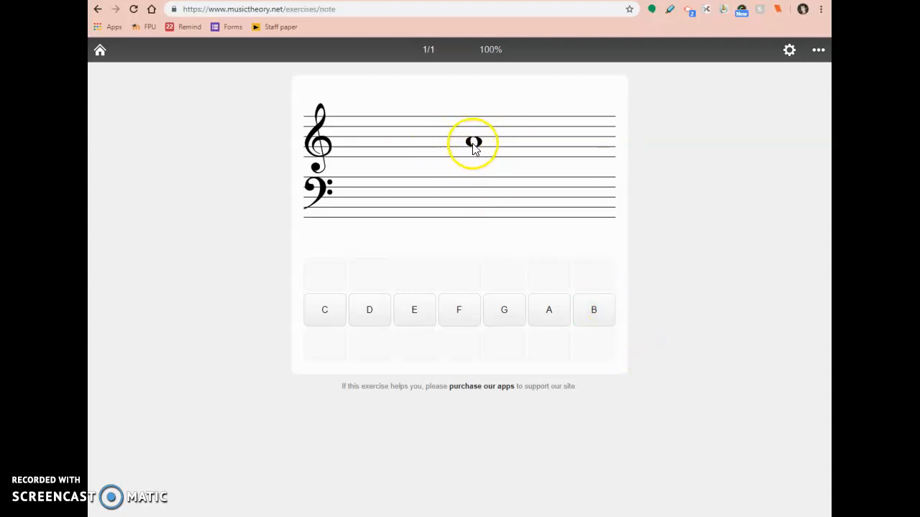
pyautogui.moveTo(313, 132)
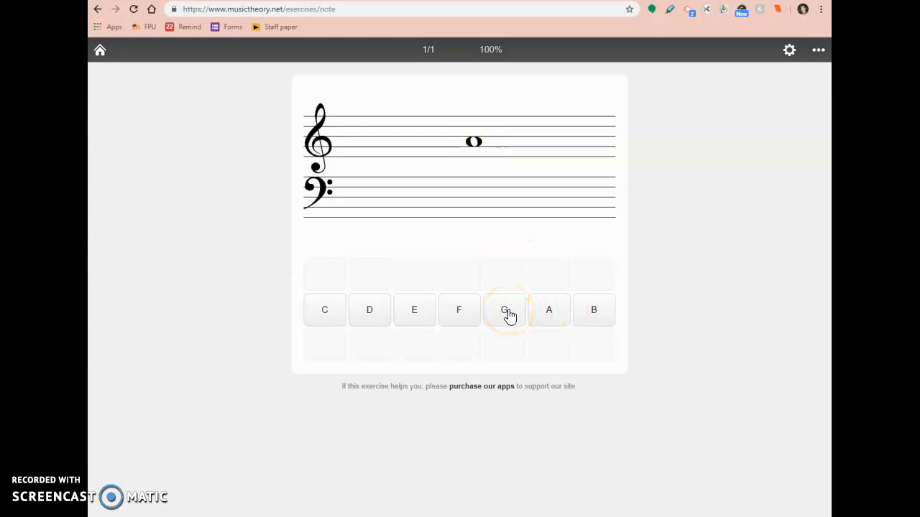
# - Answer the treble note as G (wrong) then A (correct) for 2/3, and reopen Customize
pyautogui.click(503, 310)
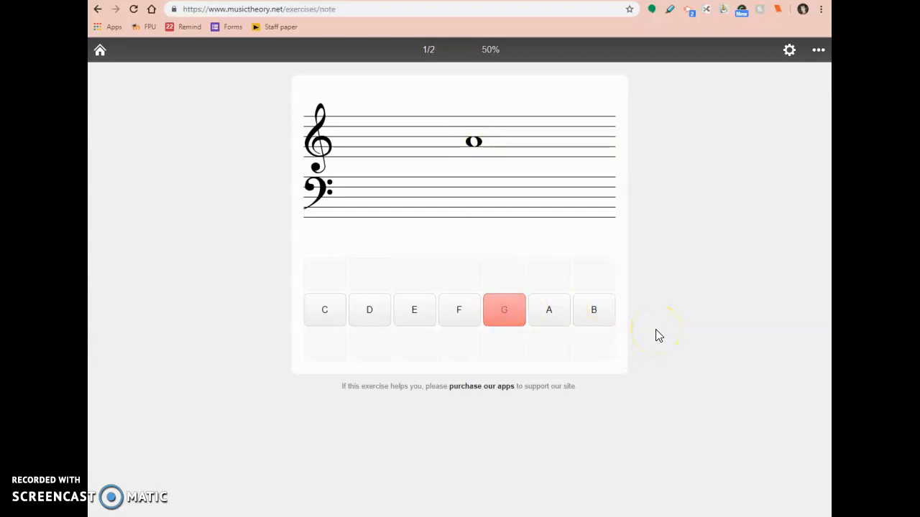
pyautogui.click(503, 310)
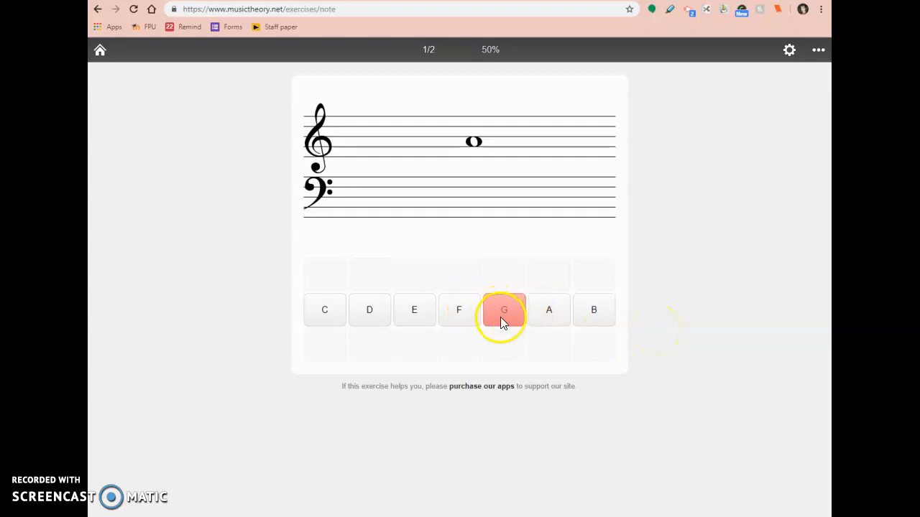
pyautogui.moveTo(466, 310)
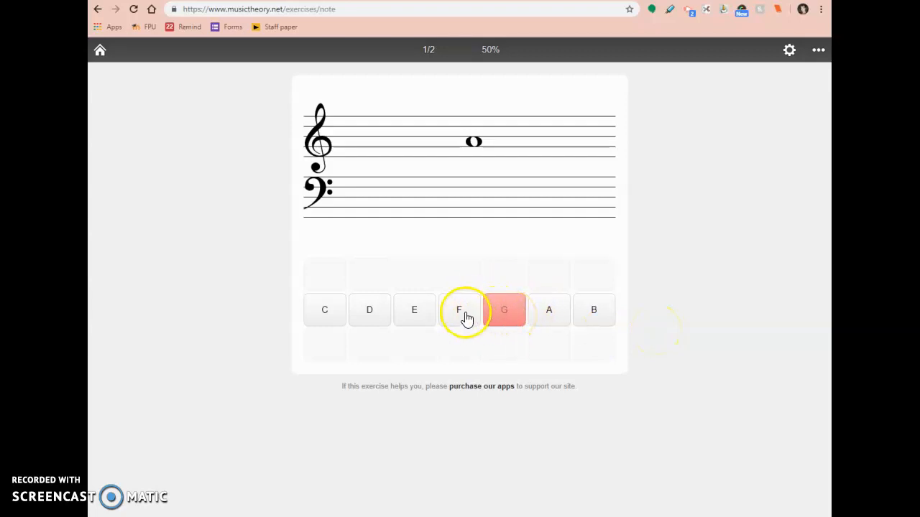
pyautogui.click(549, 310)
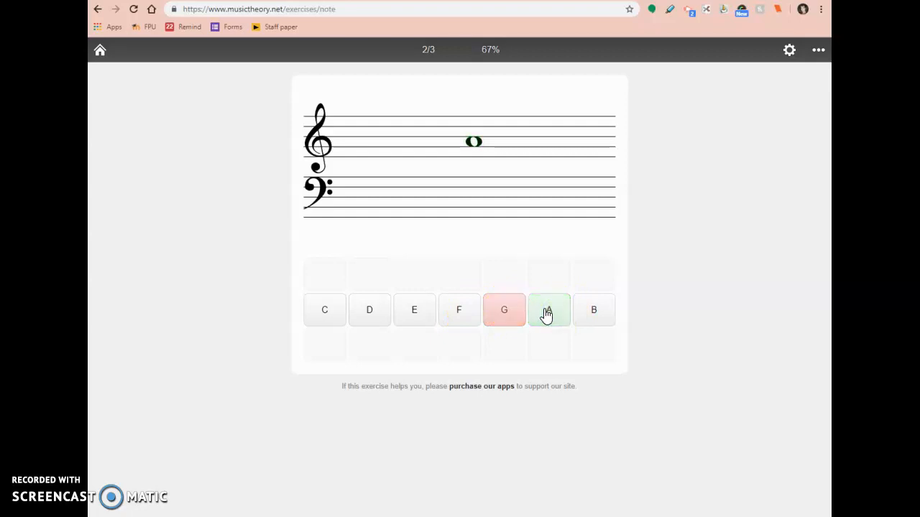
pyautogui.click(549, 310)
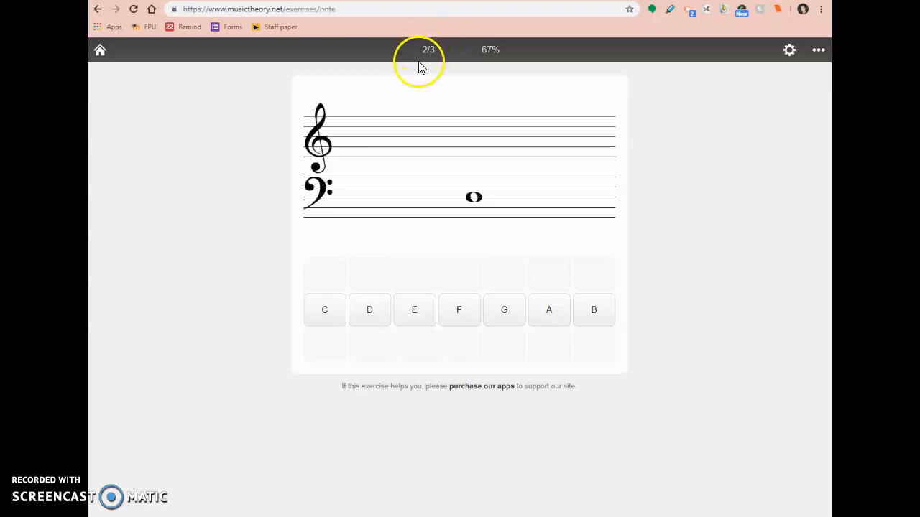
pyautogui.moveTo(434, 69)
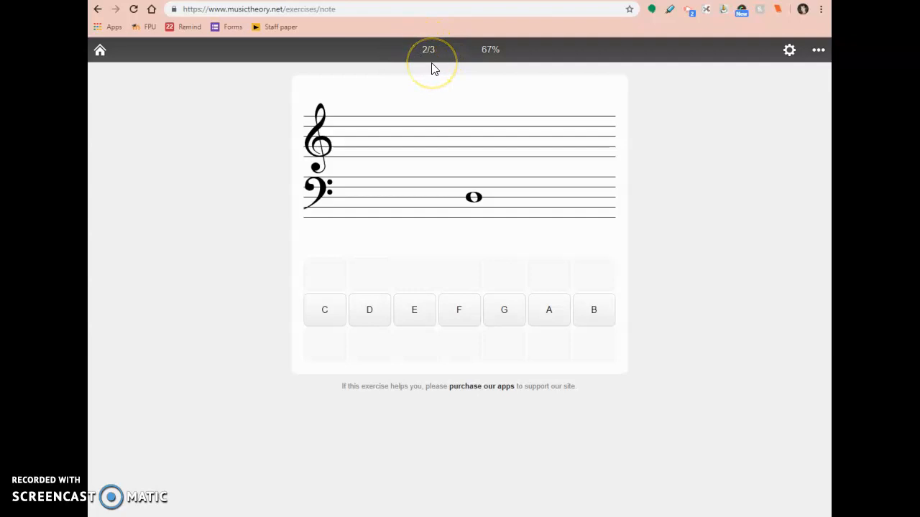
pyautogui.moveTo(431, 40)
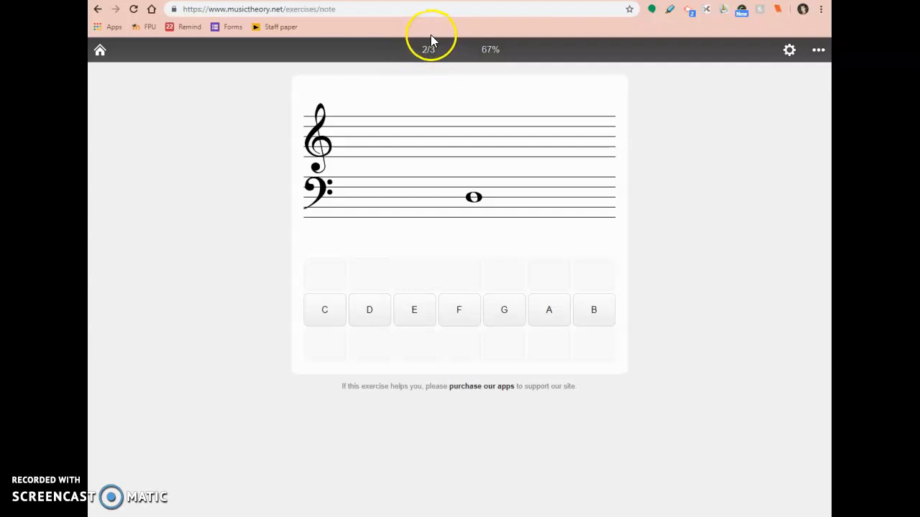
pyautogui.moveTo(697, 161)
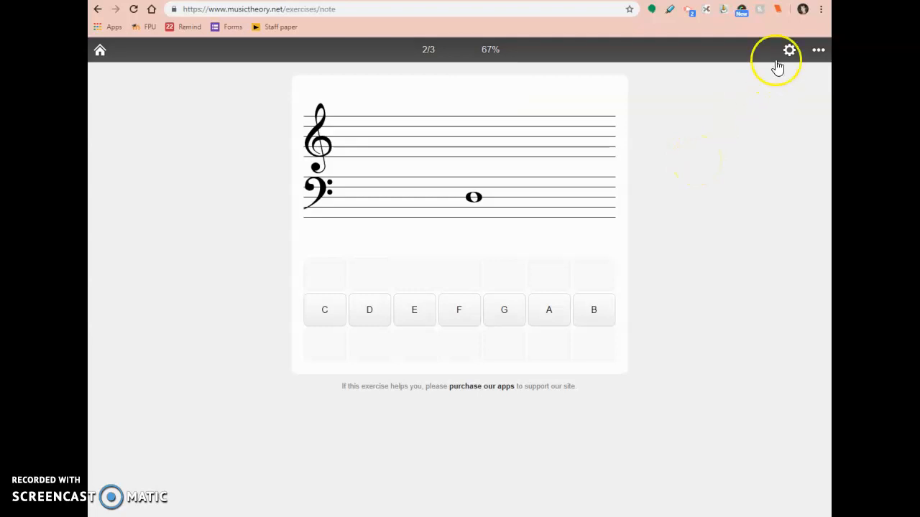
pyautogui.click(788, 49)
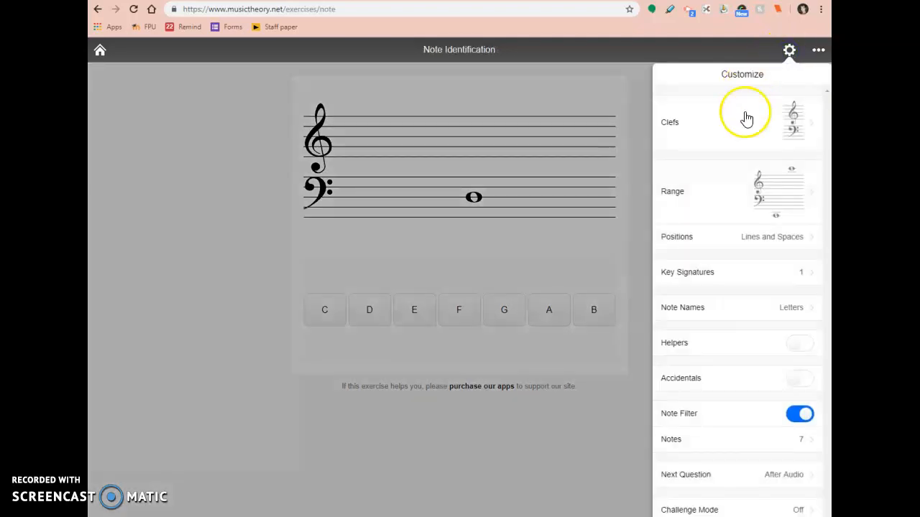